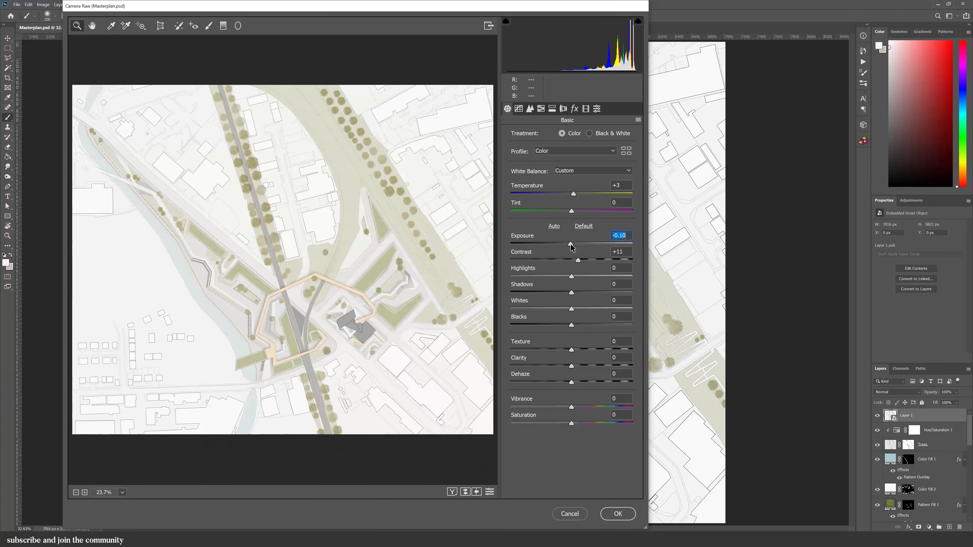
# - Check in Image Size that the canvas is 594 × 493 mm at 300 ppi, then leave it unchanged
pyautogui.click(617, 514)
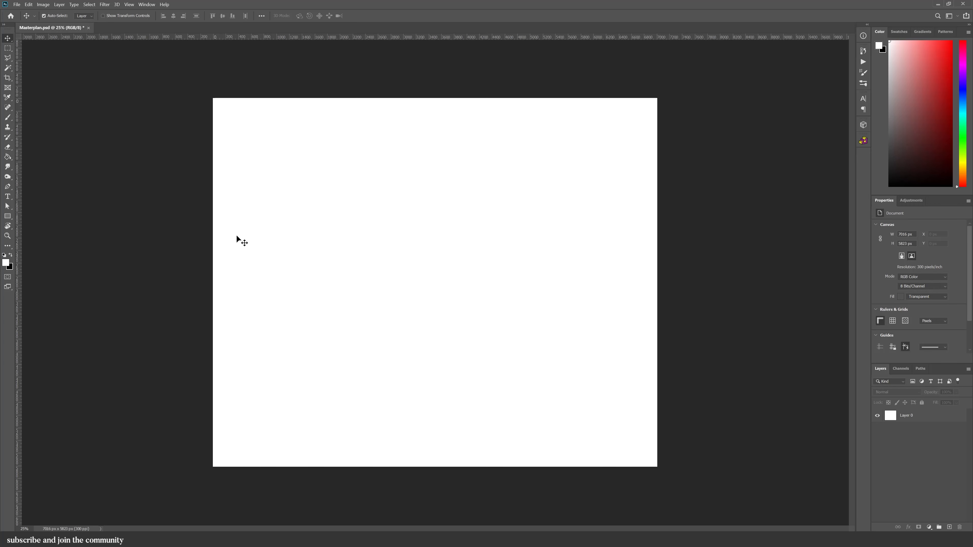
pyautogui.moveTo(533, 277)
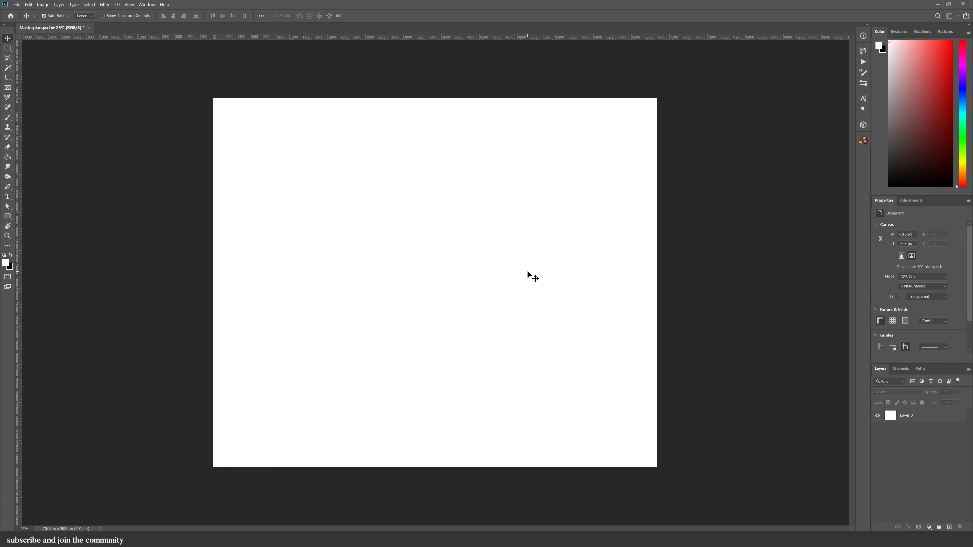
pyautogui.click(43, 4)
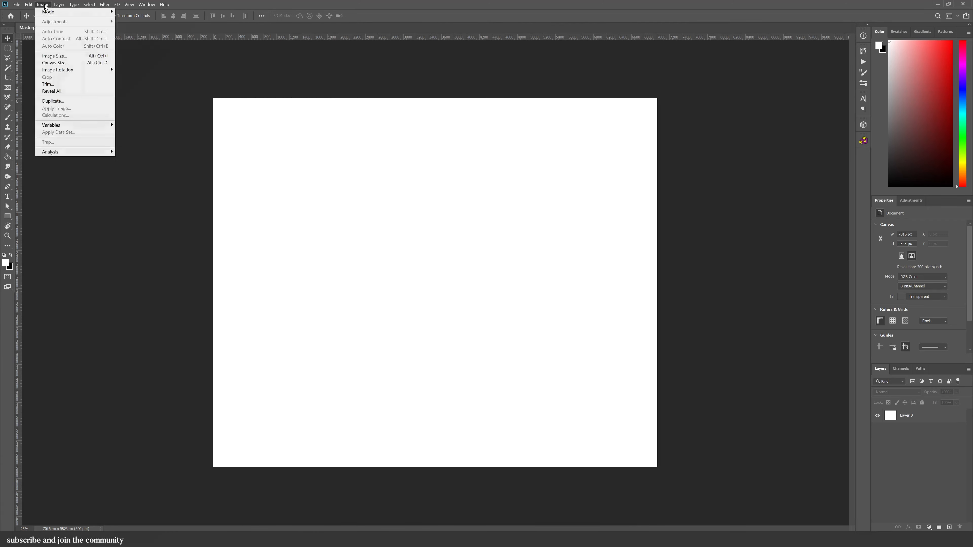
pyautogui.click(54, 56)
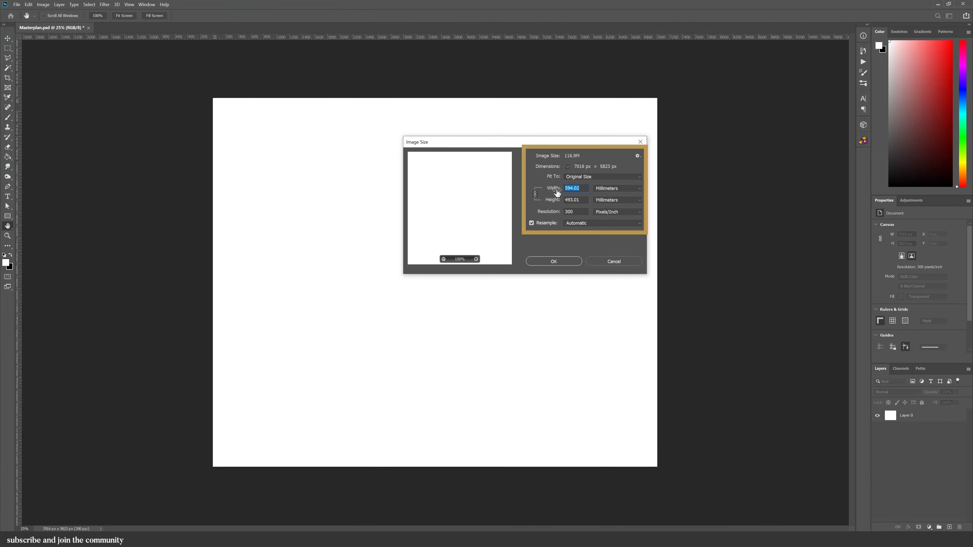
pyautogui.click(571, 211)
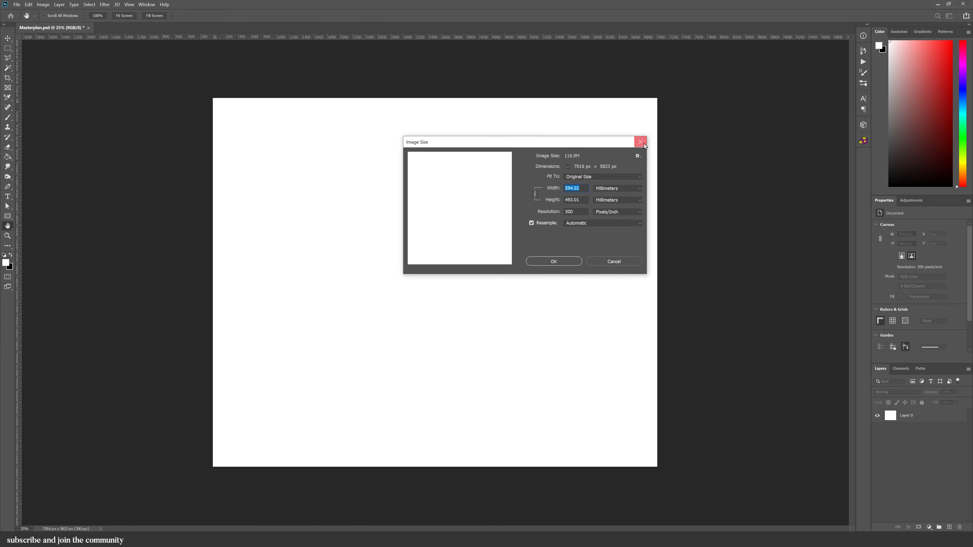
pyautogui.click(640, 141)
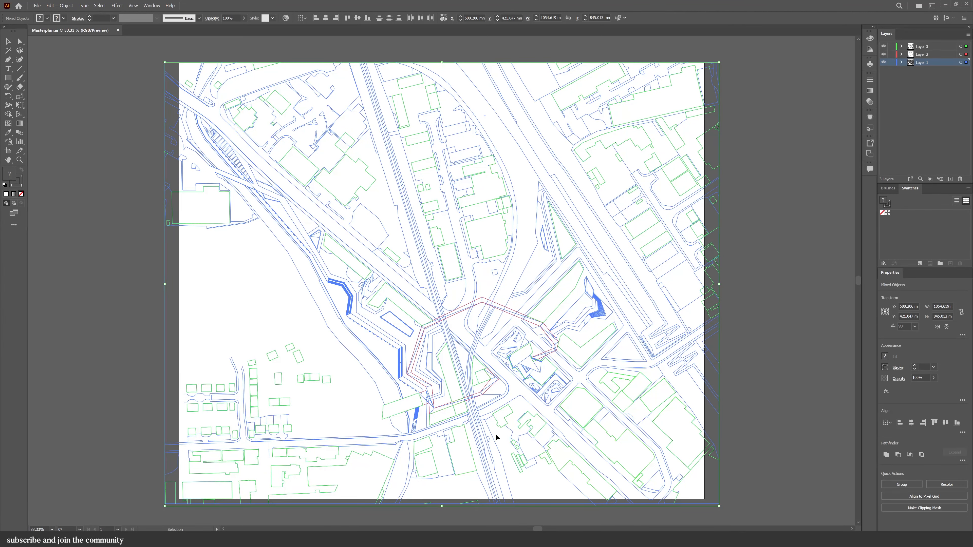
pyautogui.moveTo(413, 465)
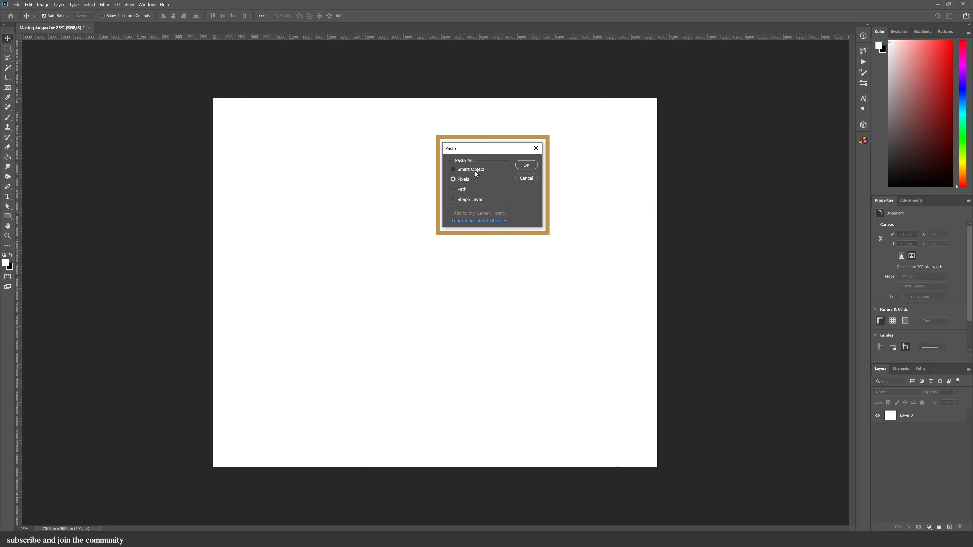
# - Place Masterplan.ai page 1 as a linked smart object fitted over the canvas
pyautogui.click(525, 164)
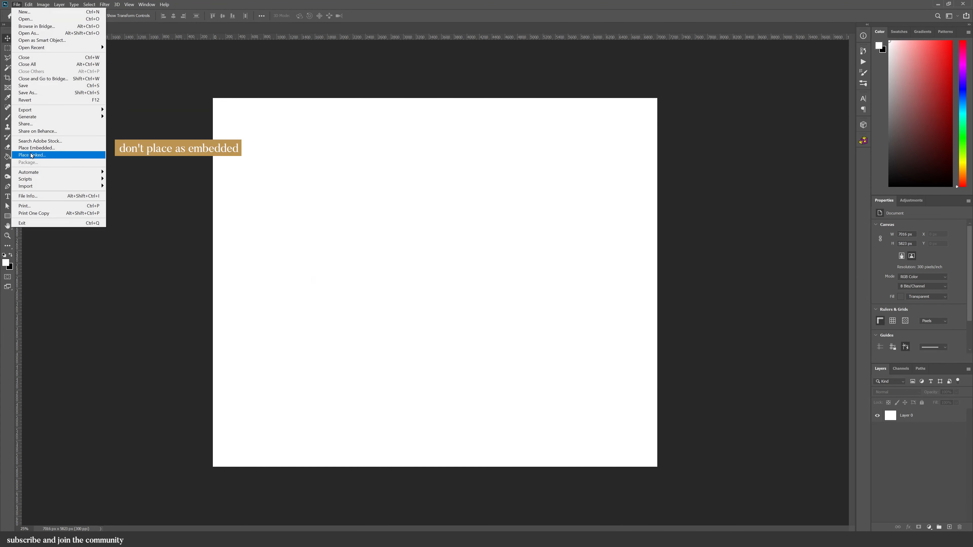
pyautogui.click(31, 155)
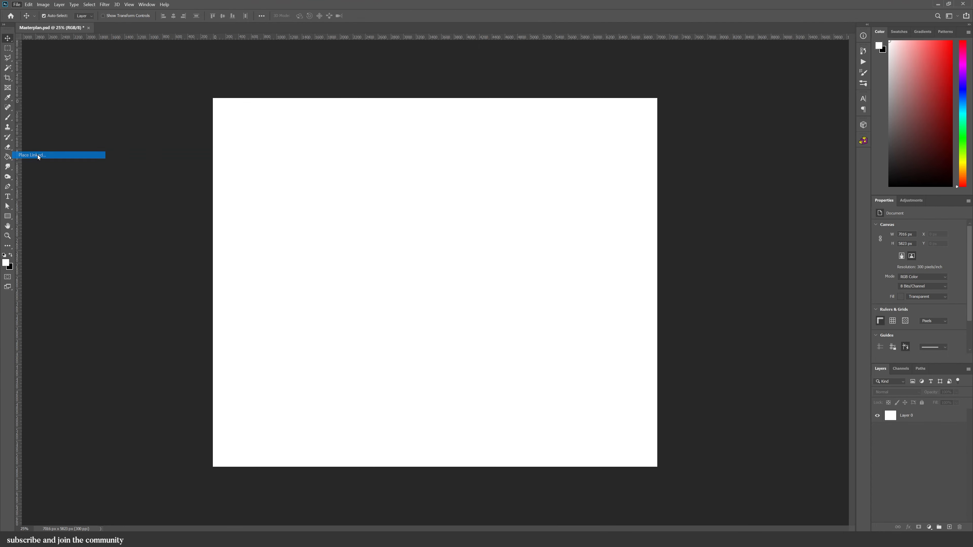
pyautogui.click(31, 155)
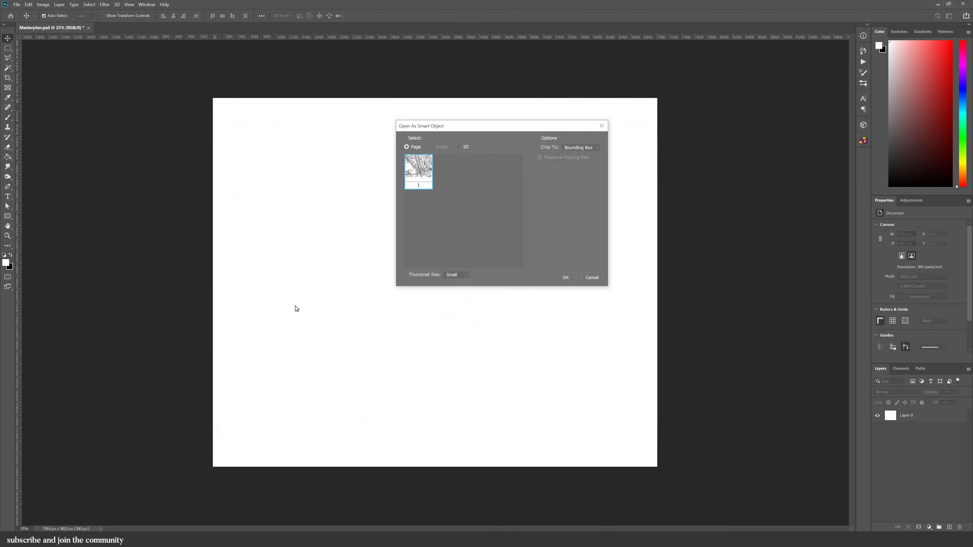
pyautogui.click(564, 278)
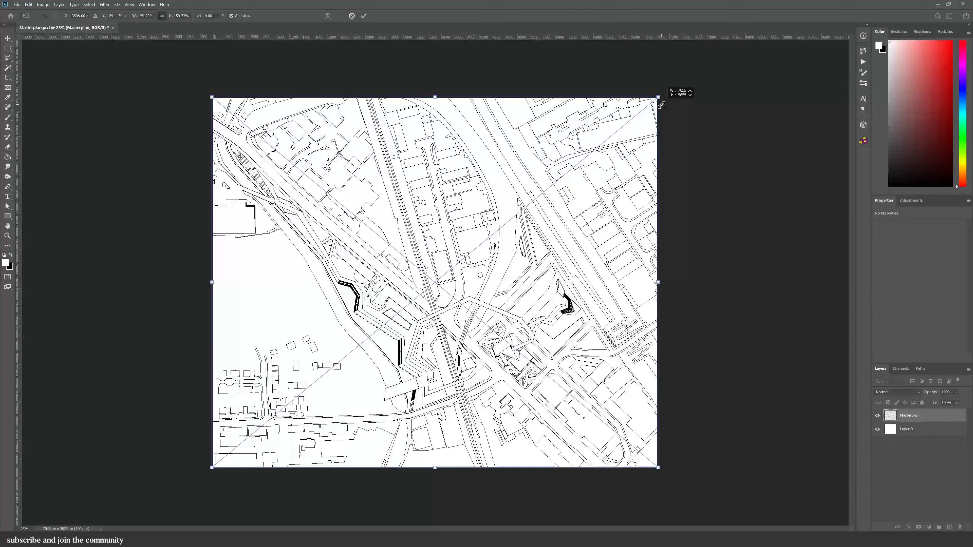
pyautogui.click(364, 16)
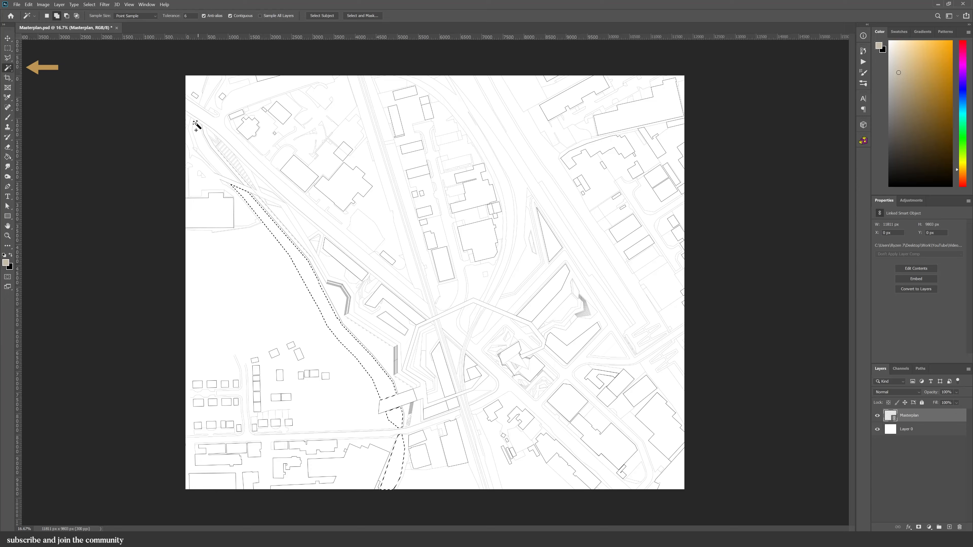
# - Add a Solid Color fill layer in pale blue-green #b2d4d1 over the selected river, then return to the linework
pyautogui.scroll(-3)
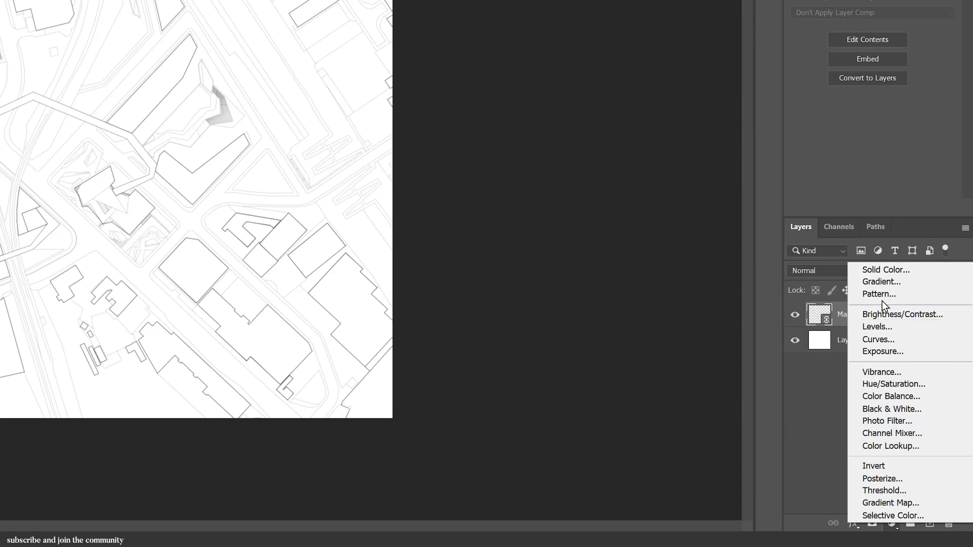
pyautogui.click(885, 270)
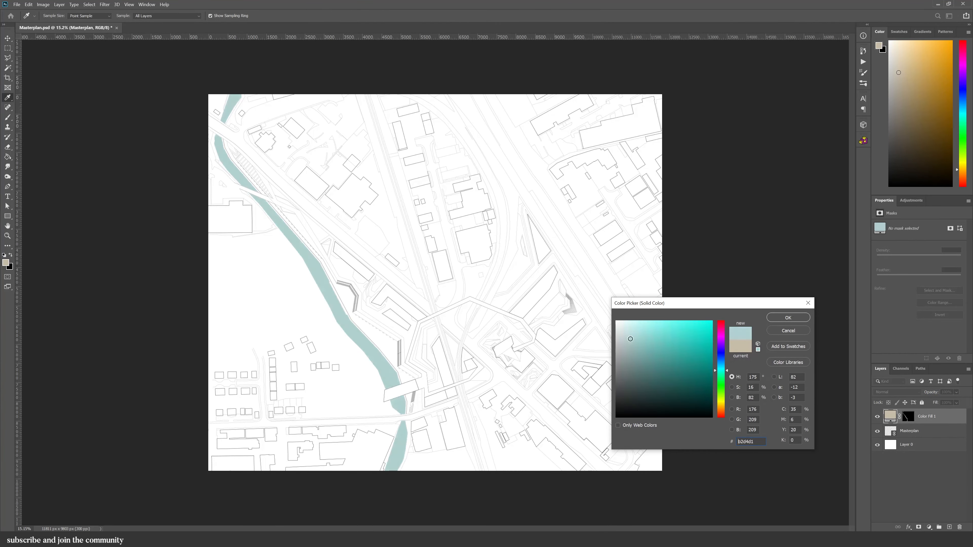
pyautogui.click(787, 317)
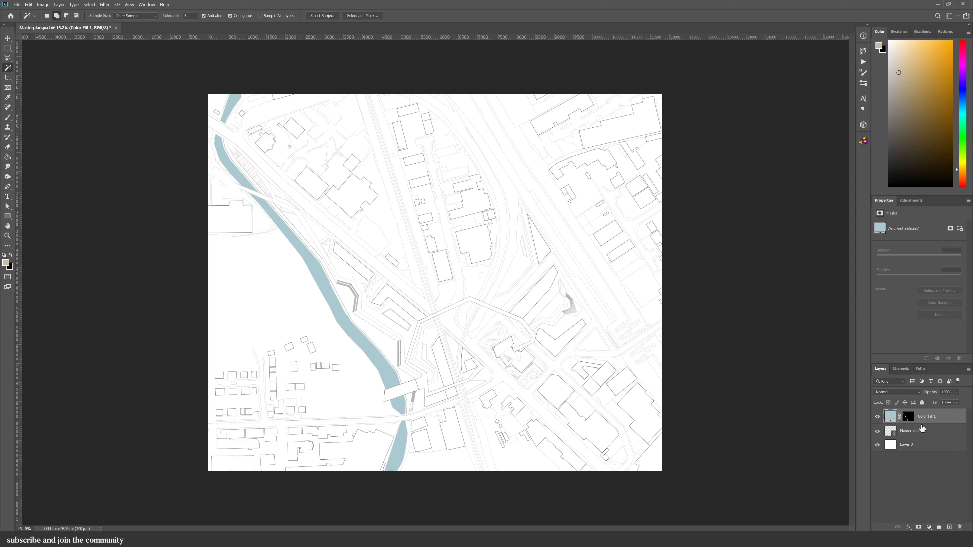
pyautogui.click(910, 430)
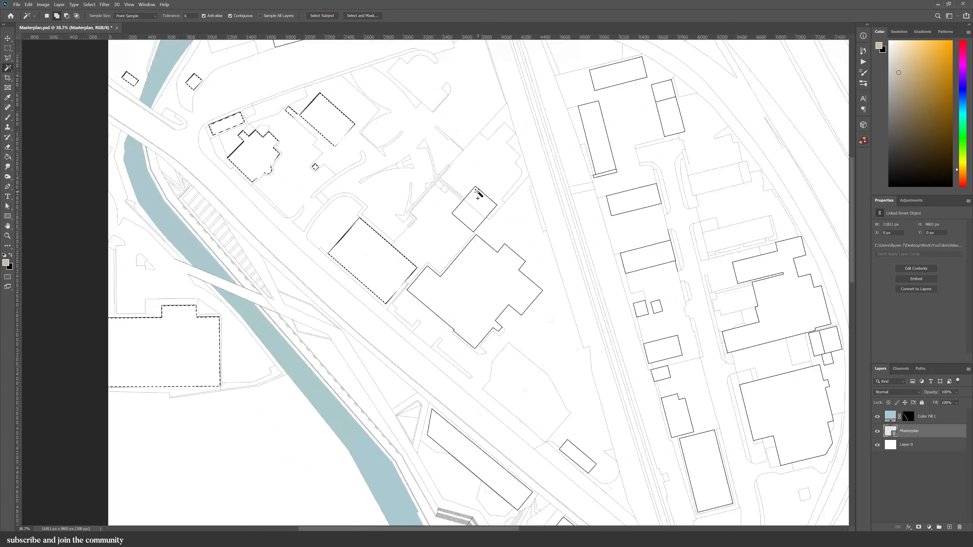
# - Extend the building selection and switch to white to refine the grey fill's mask
pyautogui.scroll(-3)
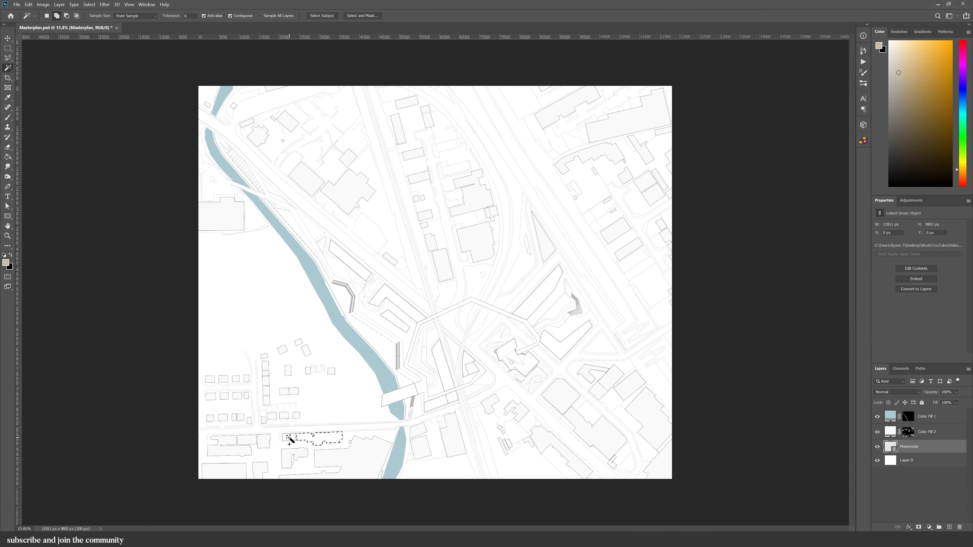
pyautogui.click(907, 432)
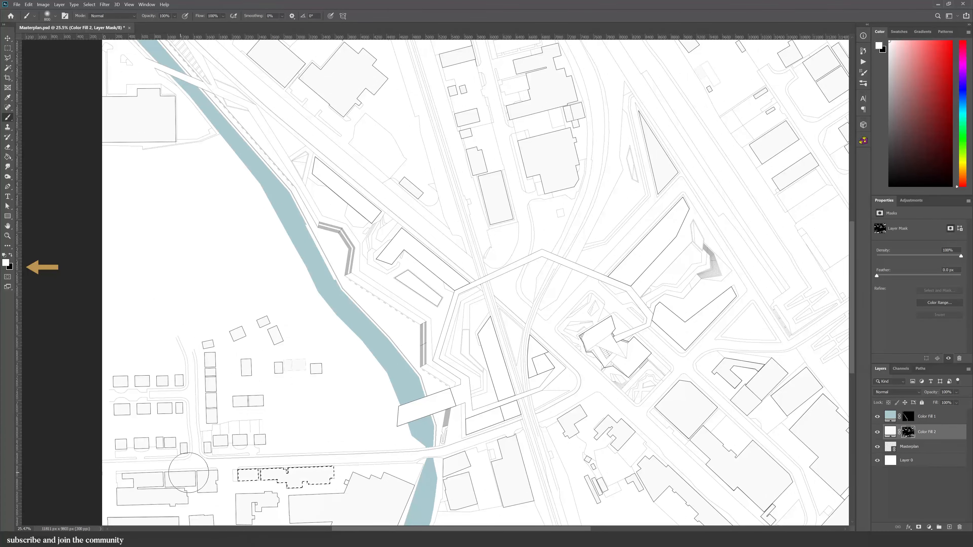
pyautogui.click(908, 446)
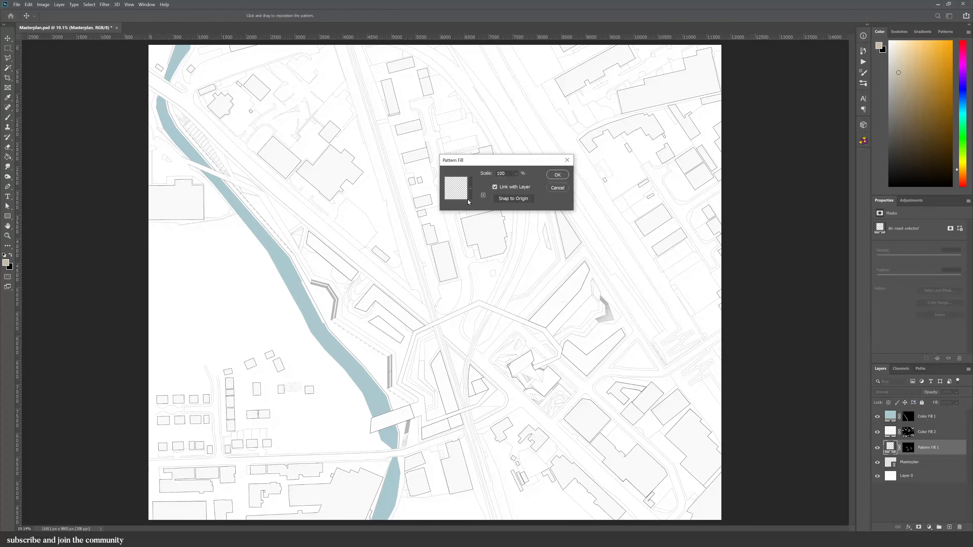
# - Fill the planted plots with the Grass.jpg pattern at 23% scale
pyautogui.click(457, 188)
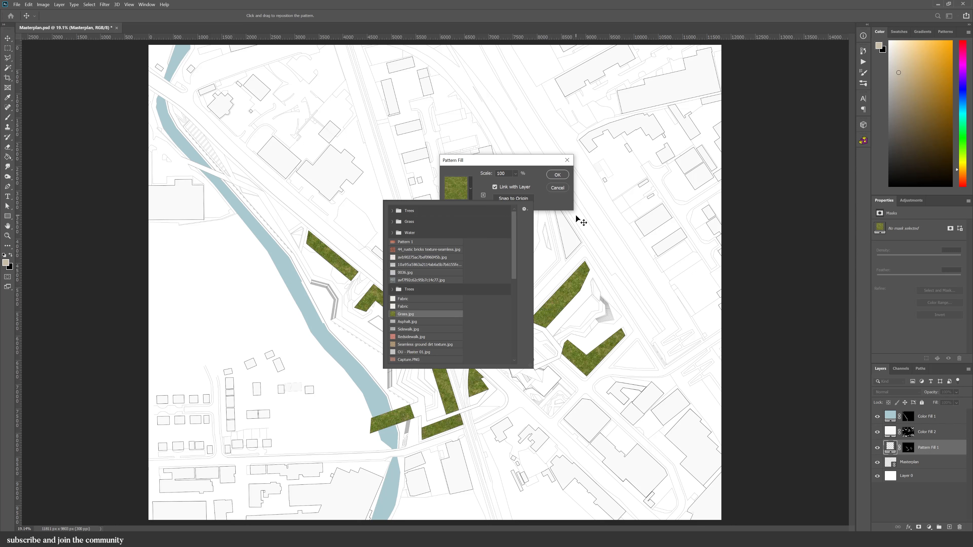
pyautogui.click(406, 314)
pyautogui.write('23')
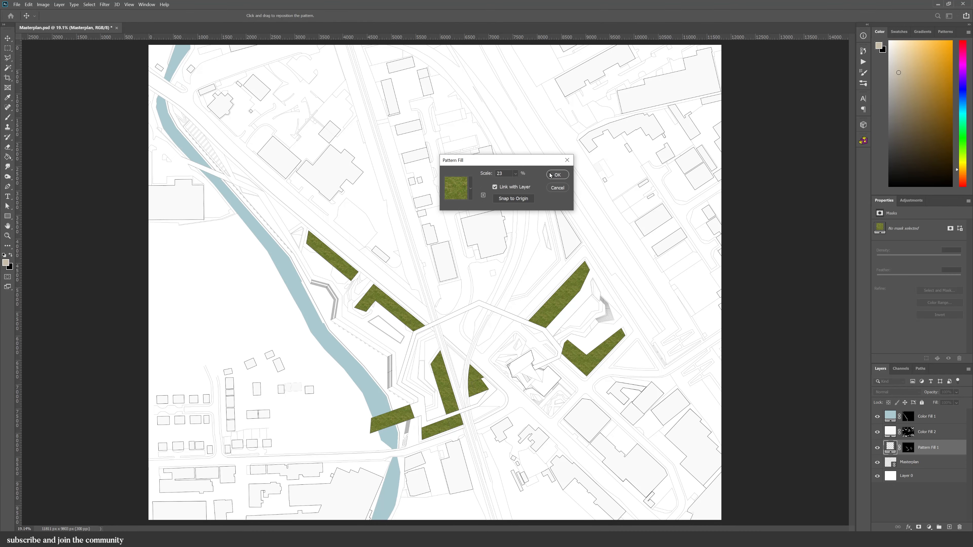
pyautogui.click(556, 174)
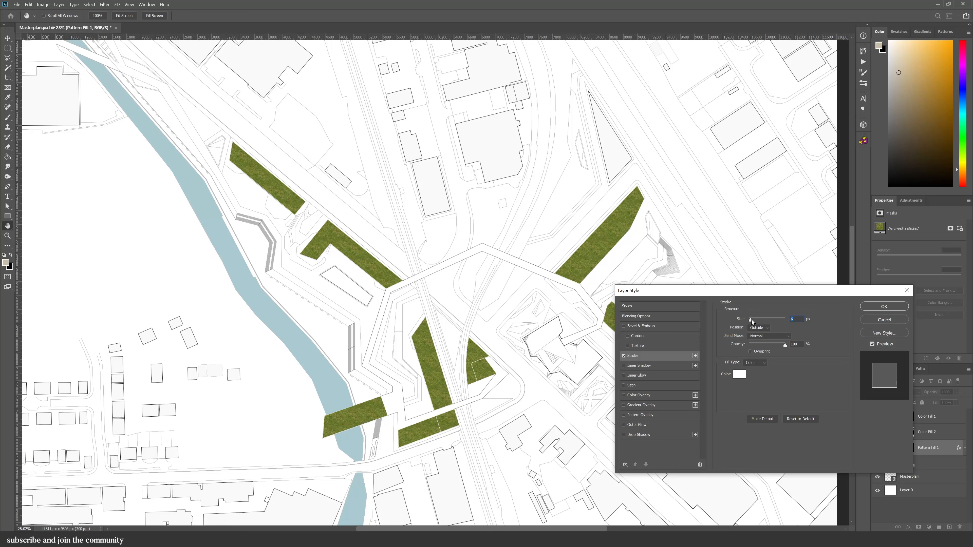
# - Add a white outline stroke to the grass plots and fade the layer to 20% opacity
pyautogui.click(760, 327)
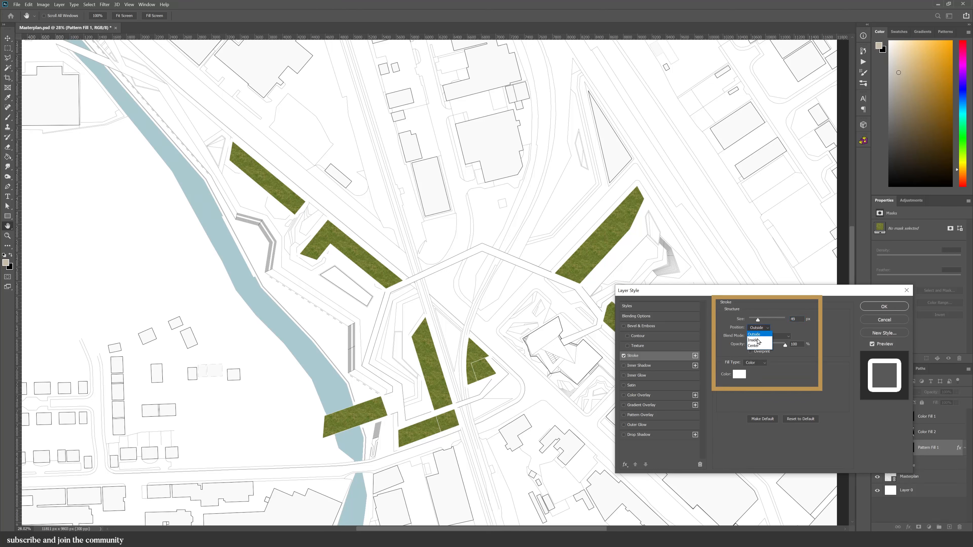
pyautogui.click(755, 339)
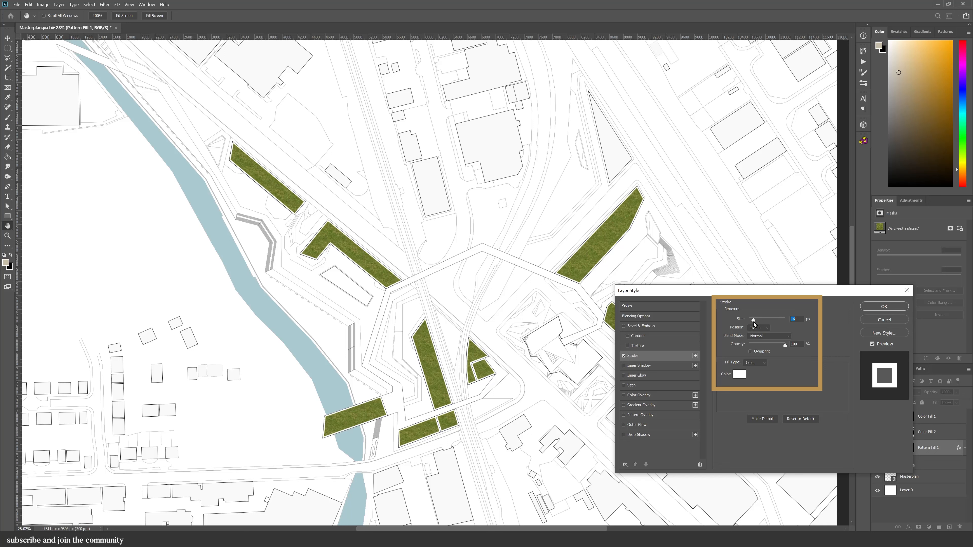
pyautogui.click(883, 306)
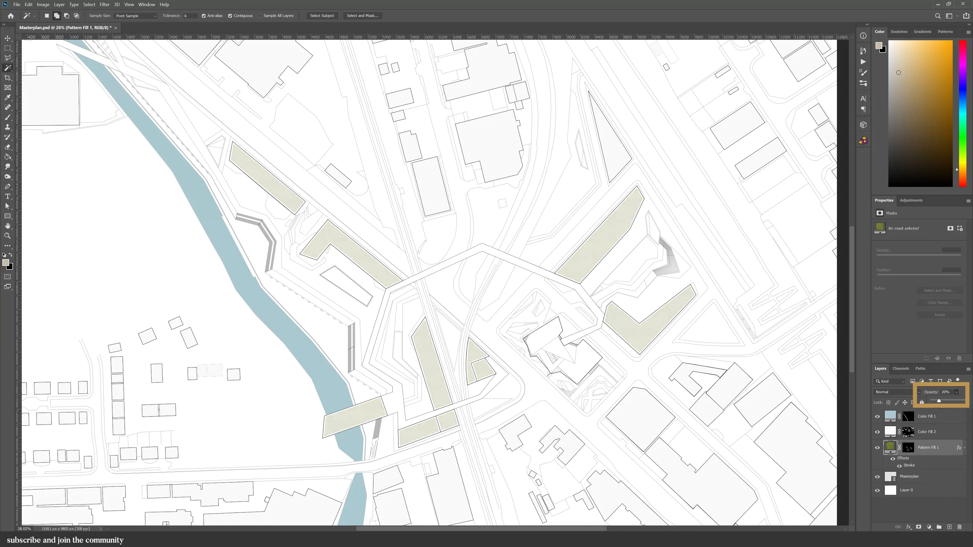
pyautogui.click(909, 476)
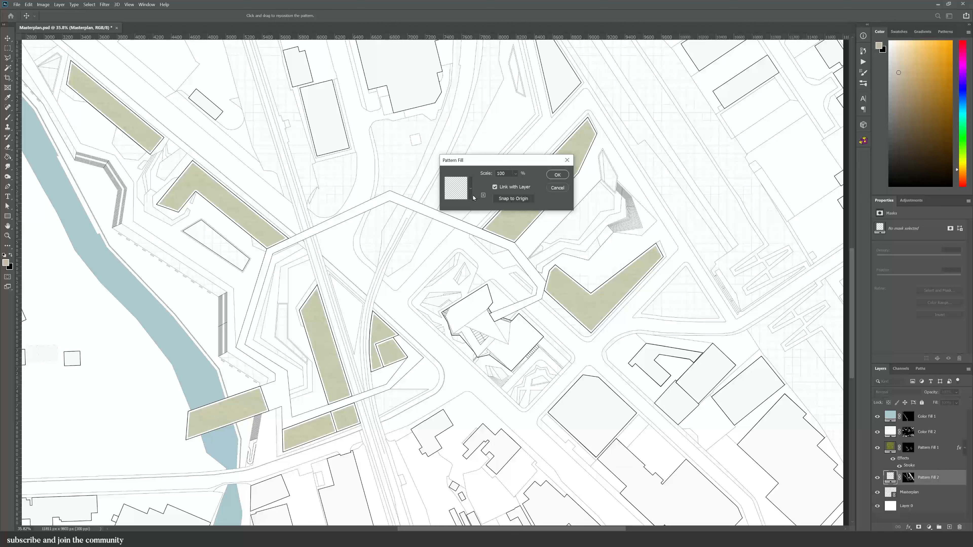
# - Apply the grass pattern to a second Pattern Fill layer for the building blocks
pyautogui.click(455, 188)
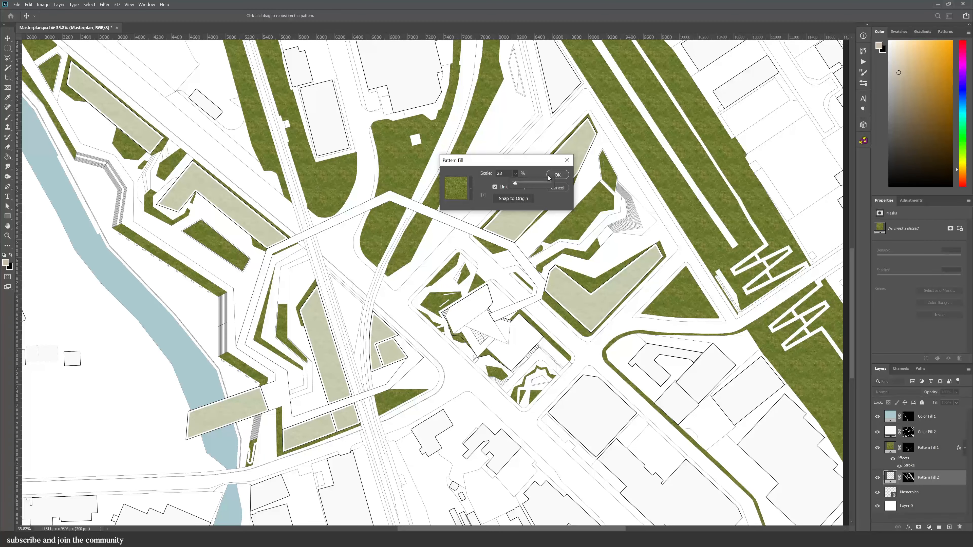
pyautogui.click(556, 173)
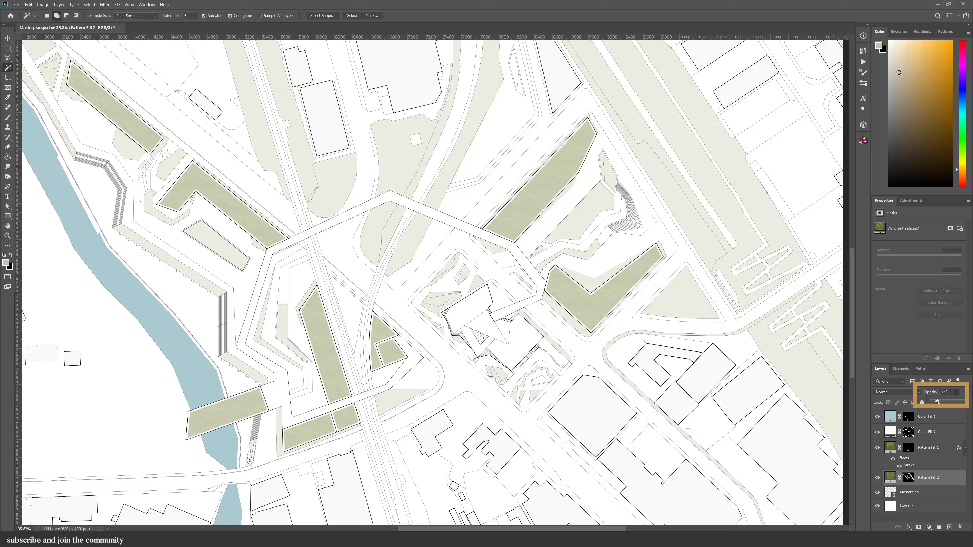
# - Commit the green texture's opacity and add a concrete Pattern Fill layer at 67% scale over the roads
pyautogui.click(912, 492)
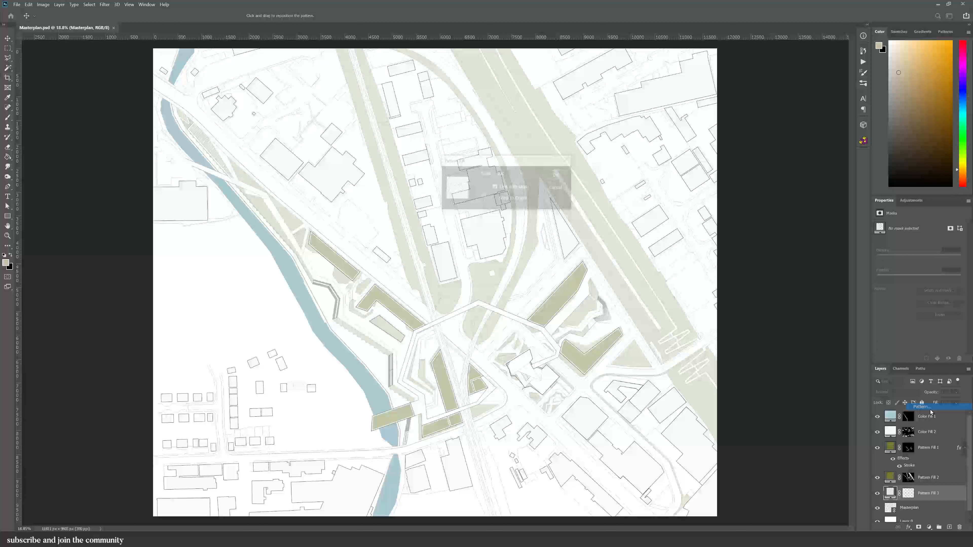
pyautogui.click(455, 188)
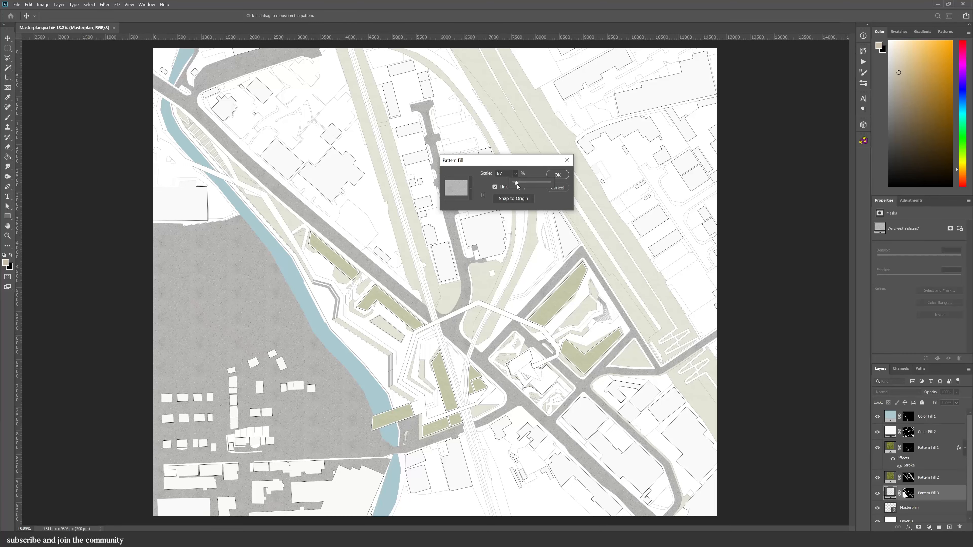
pyautogui.click(556, 174)
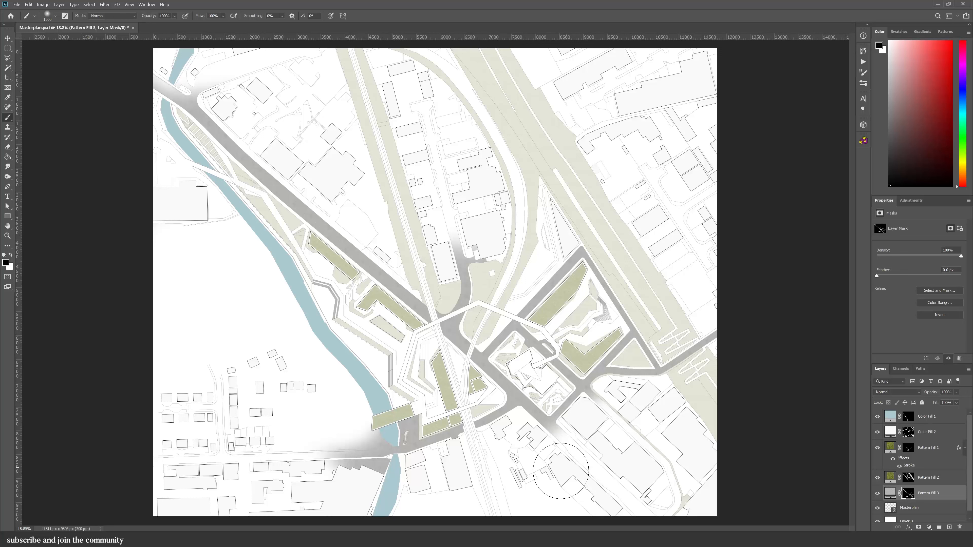
pyautogui.moveTo(685, 490)
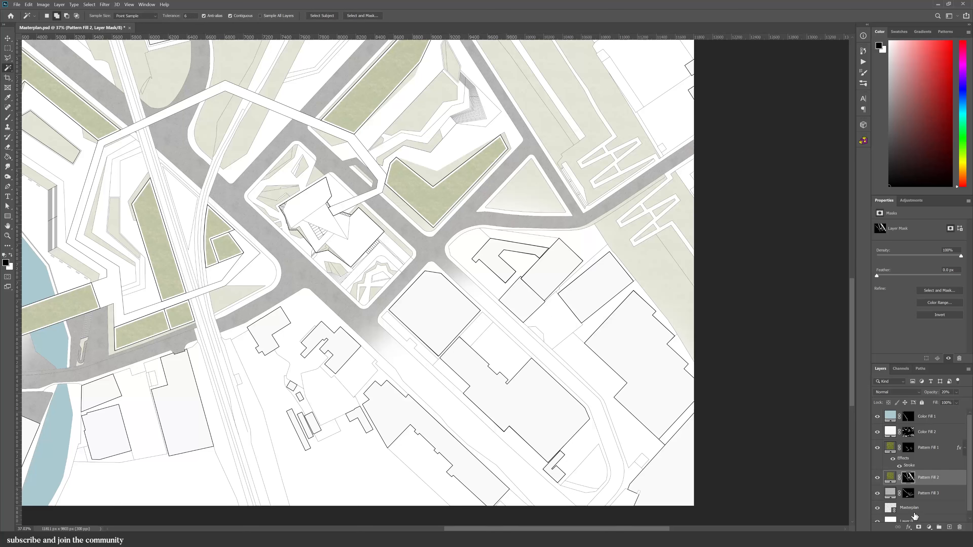
# - Lower the Pattern Fill 3 layer's opacity so the road texture reads pale grey
pyautogui.click(909, 507)
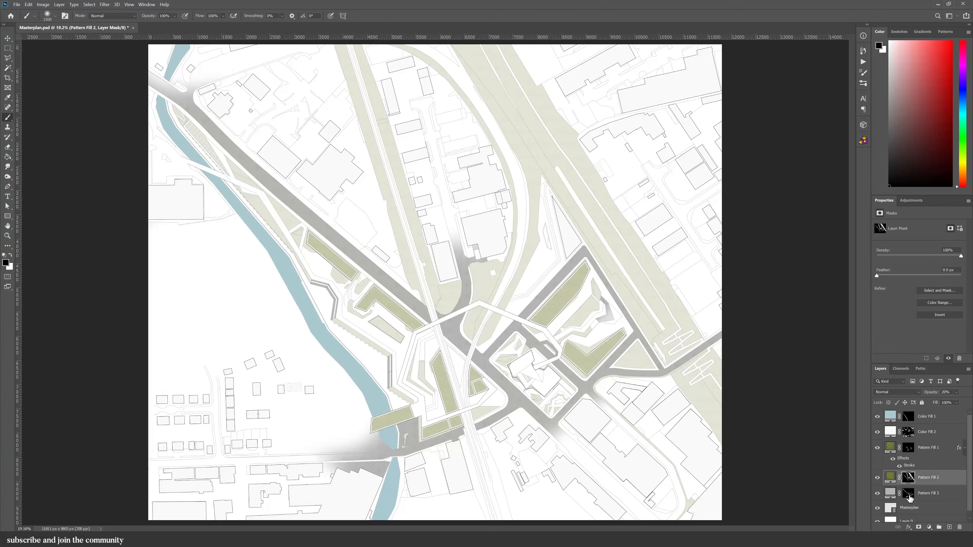
pyautogui.click(928, 493)
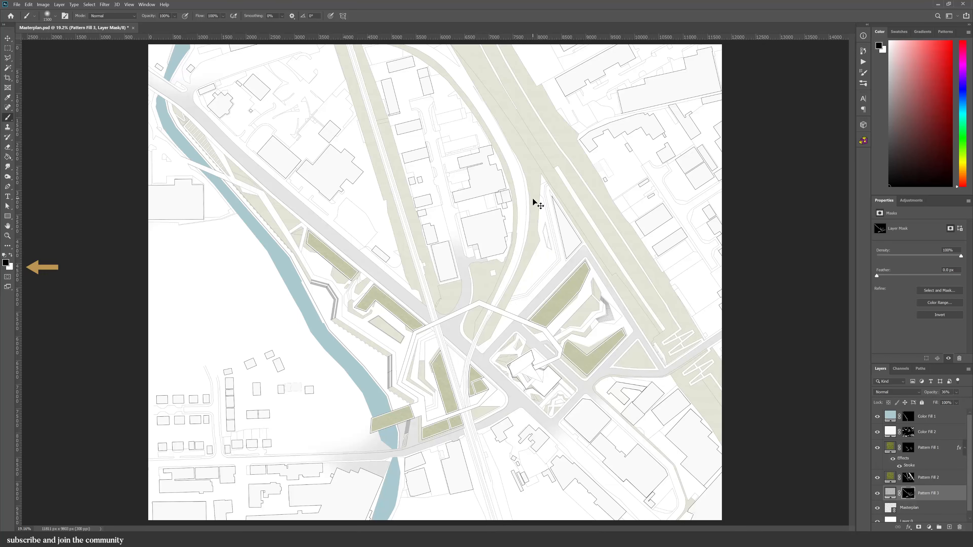
pyautogui.click(906, 492)
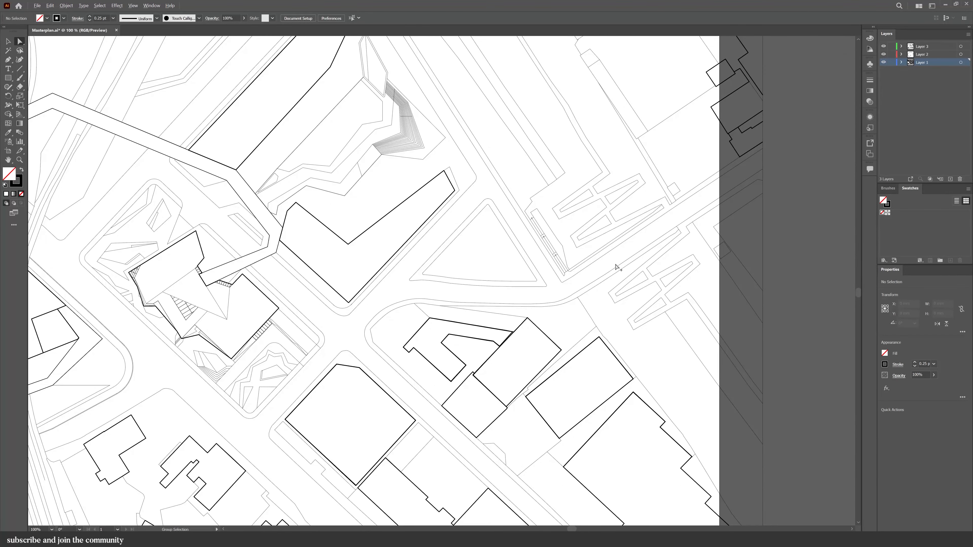
# - Switch over to the Masterplan.ai linework in Illustrator
pyautogui.click(8, 48)
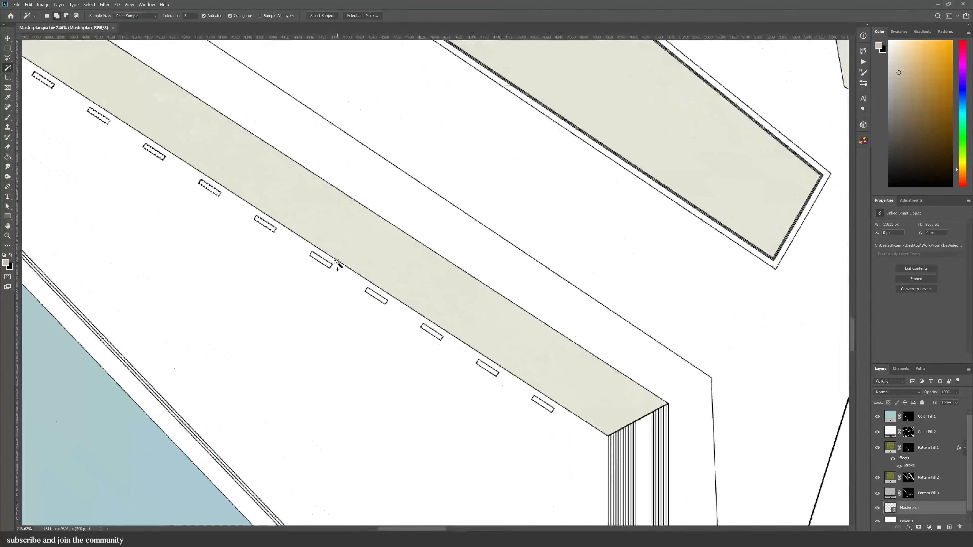
# - Add a wood Pattern Fill layer for the selected riverside benches
pyautogui.scroll(-3)
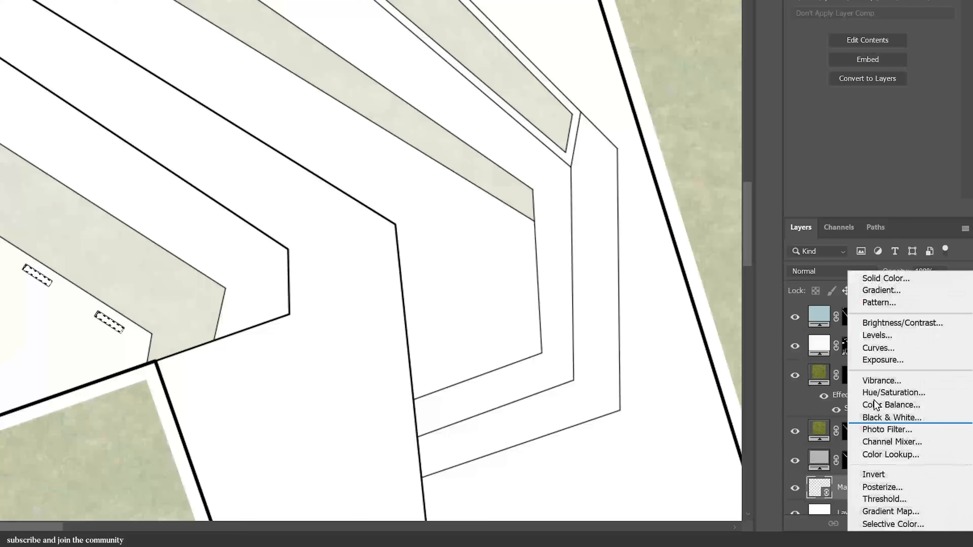
pyautogui.click(879, 302)
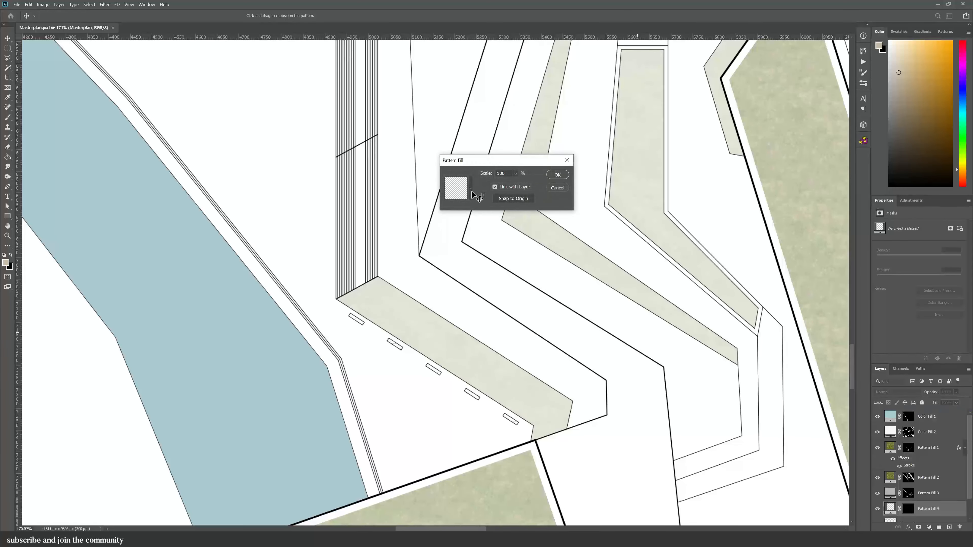
pyautogui.click(455, 188)
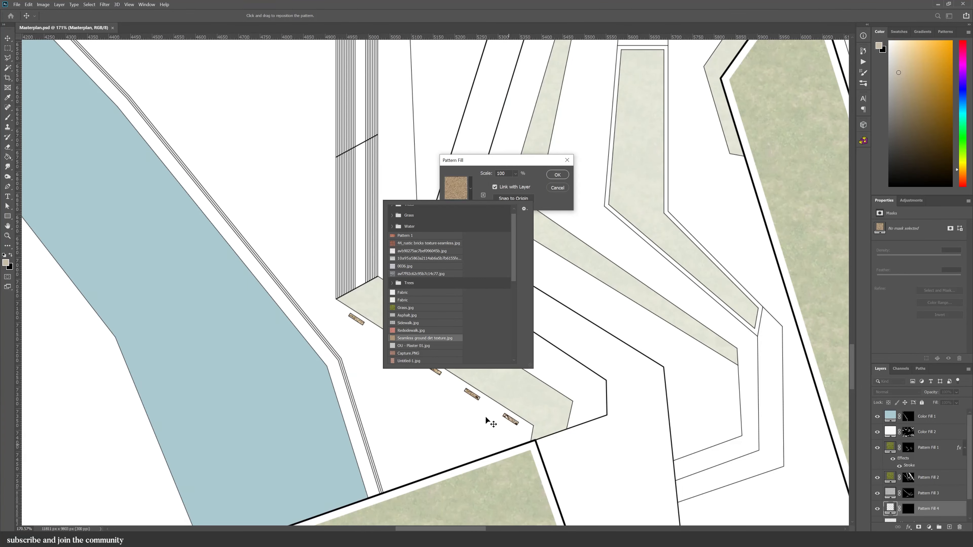
pyautogui.scroll(-3)
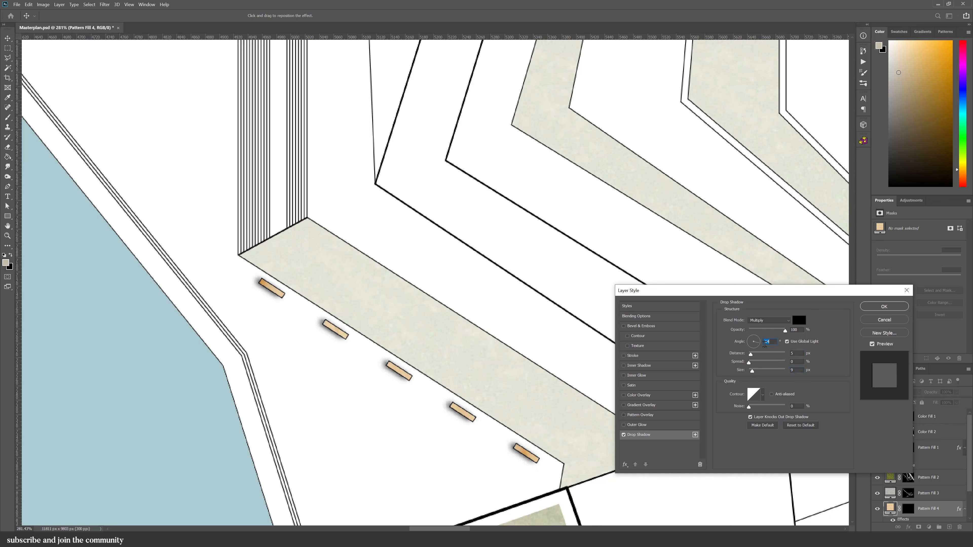
# - Give the benches a drop shadow and tweak its opacity in Layer Style
pyautogui.click(884, 306)
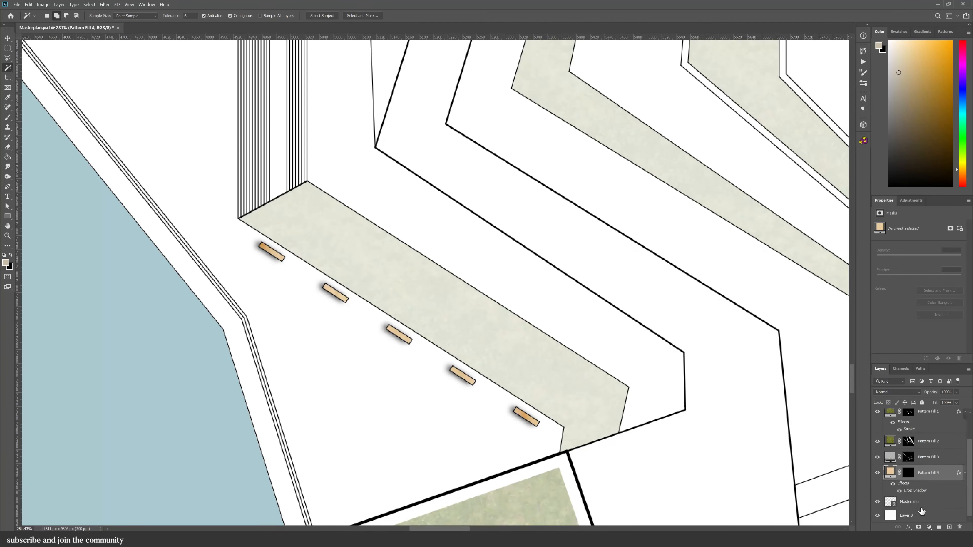
pyautogui.doubleClick(915, 490)
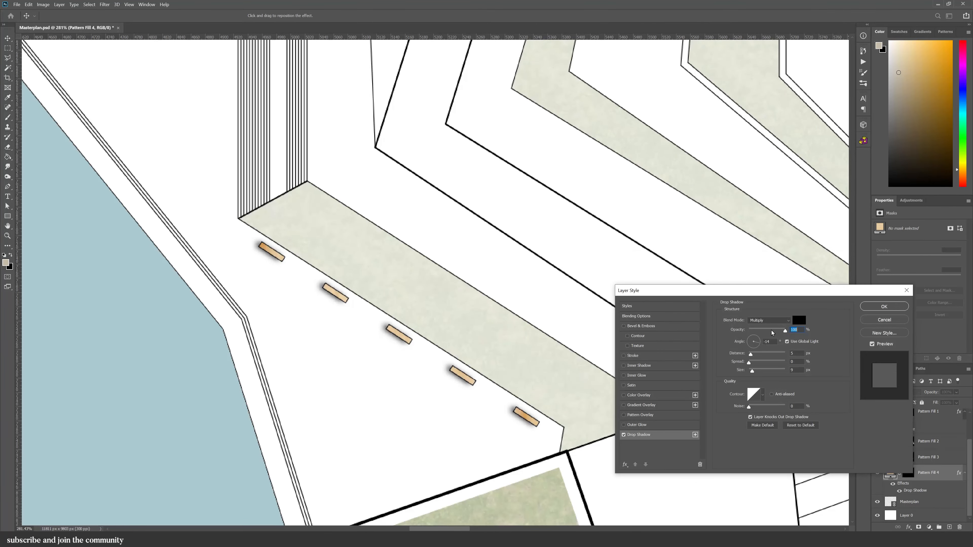
pyautogui.click(883, 306)
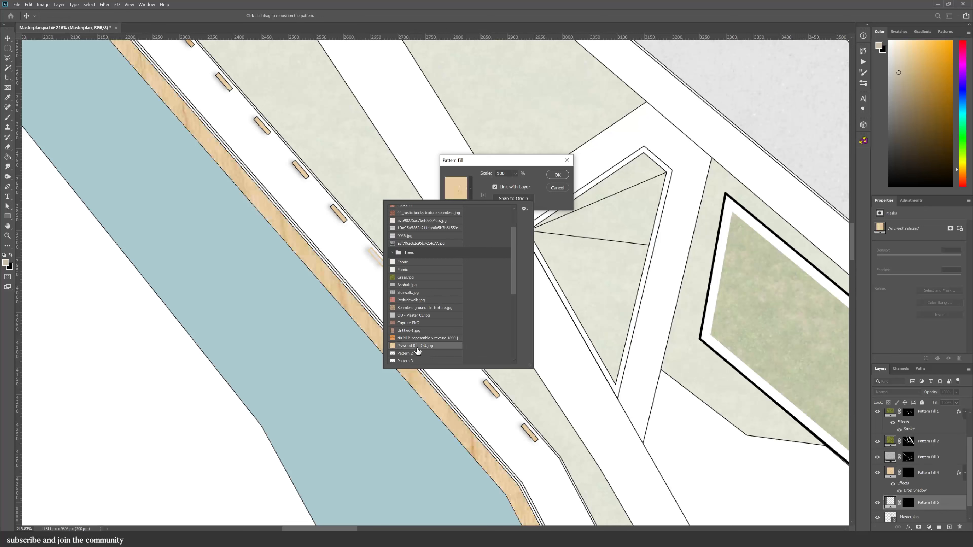
# - Apply the plywood pattern to the riverbank edging at about 3% scale and start the next fill
pyautogui.click(415, 345)
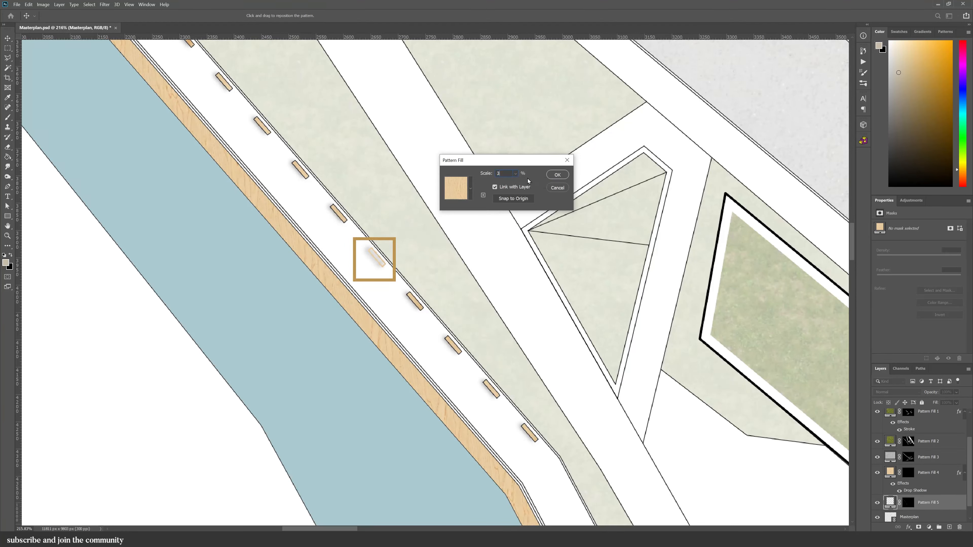
pyautogui.click(556, 174)
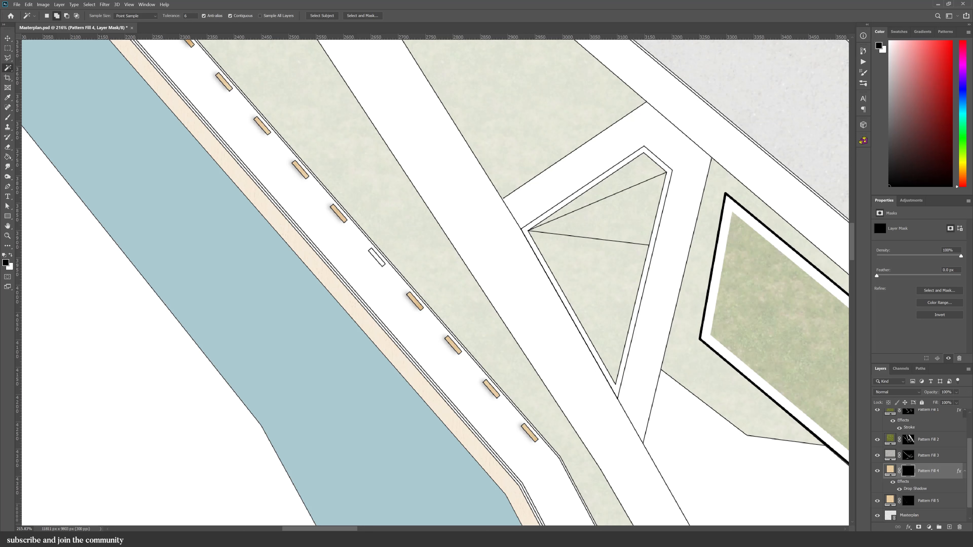
pyautogui.click(909, 515)
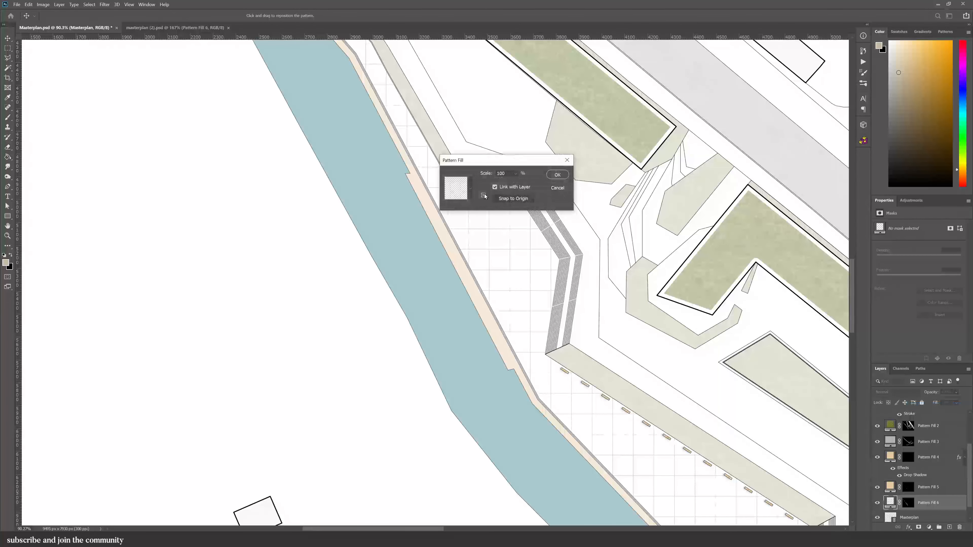
# - Choose a grey paving pattern for the riverside promenade at 45% scale
pyautogui.click(456, 187)
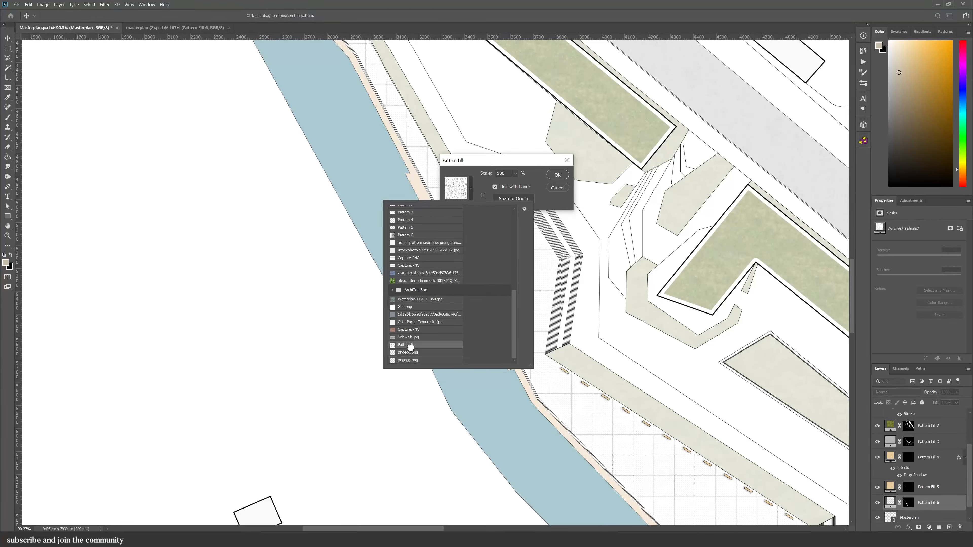
pyautogui.scroll(3)
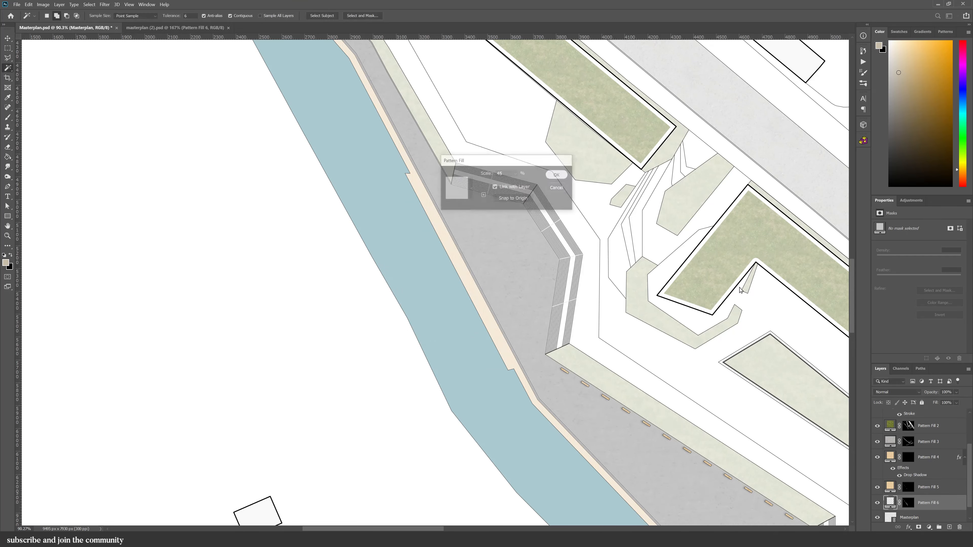
pyautogui.click(555, 174)
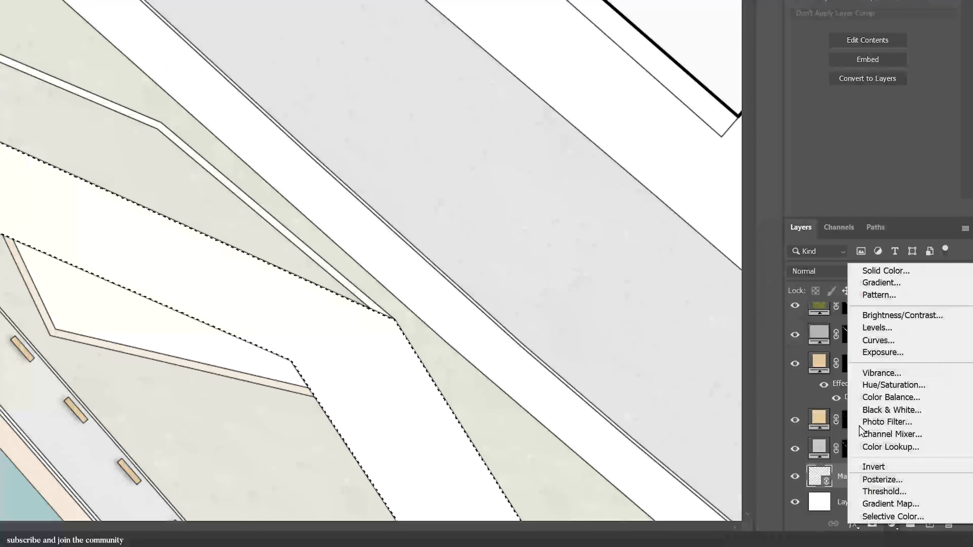
# - Add a solid colour fill of #edebeb over the walkways and lower its opacity to about 32%
pyautogui.click(885, 271)
pyautogui.write('edebeb')
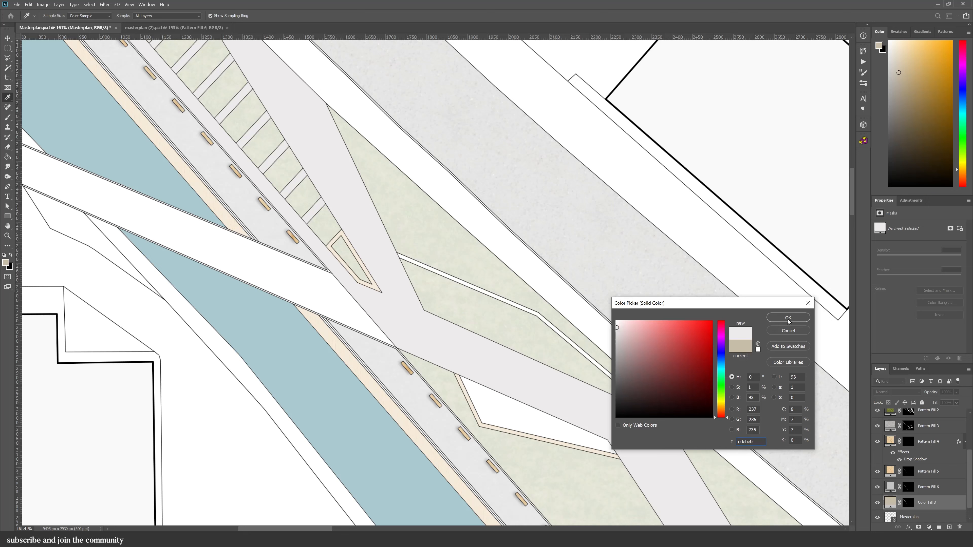
pyautogui.click(788, 318)
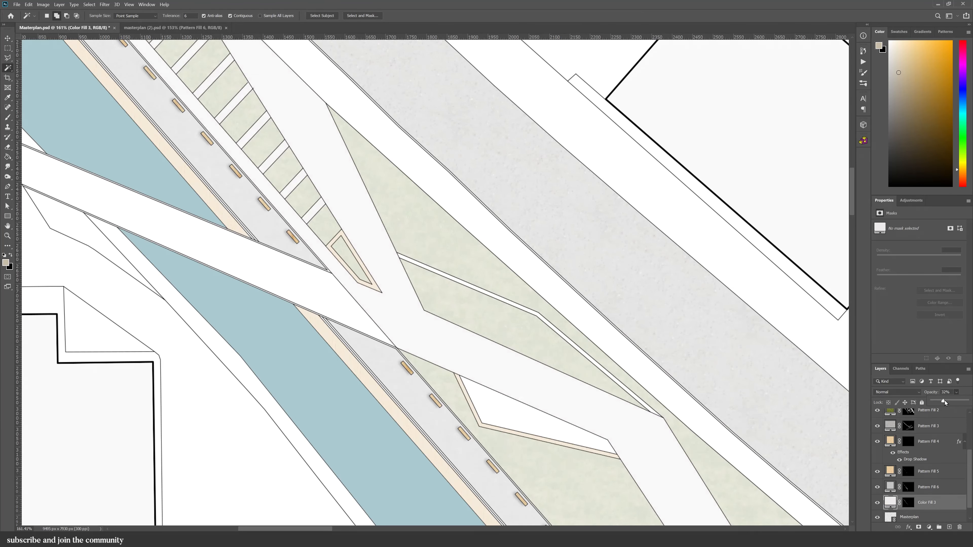
pyautogui.click(909, 515)
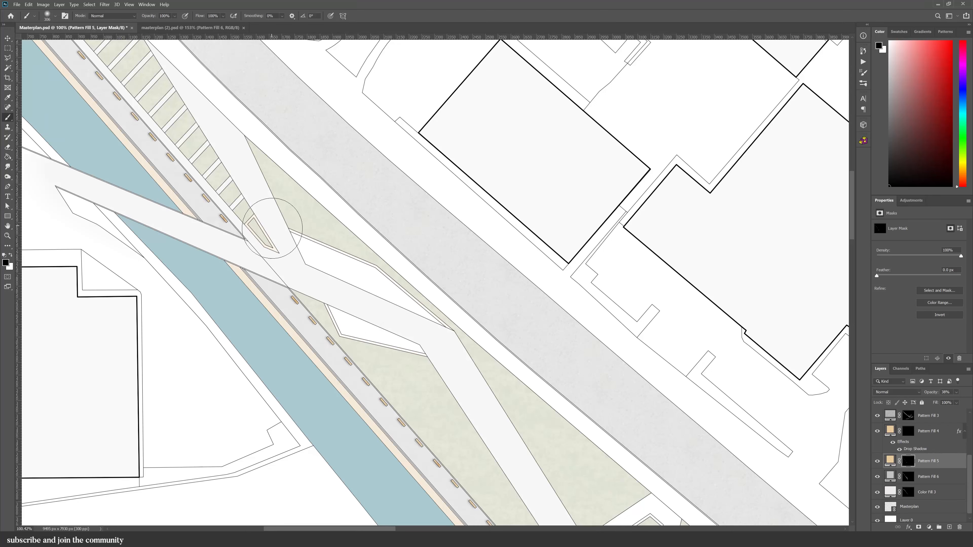
# - Fill the selected lawn edging strips into Pattern Fill 4's mask with the bench wood texture
pyautogui.click(909, 506)
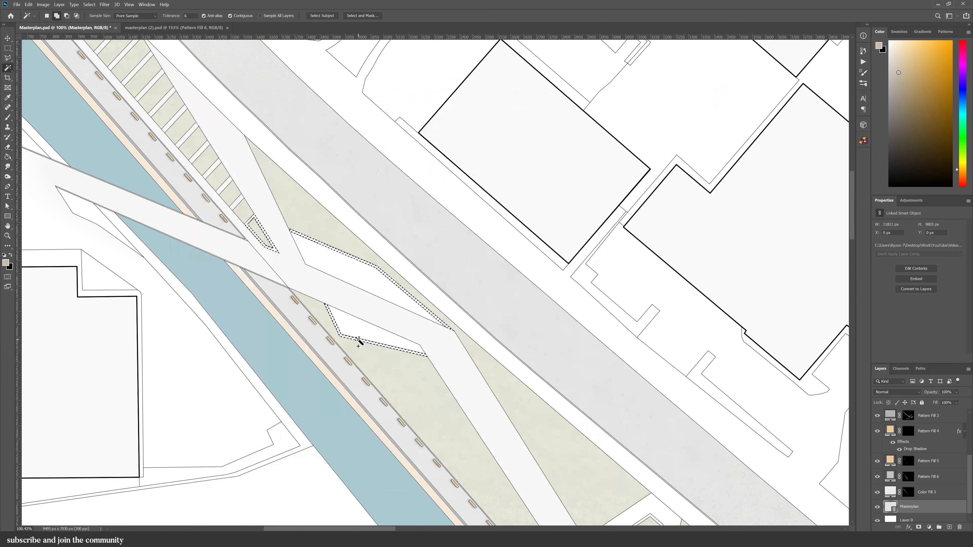
pyautogui.press('Tab')
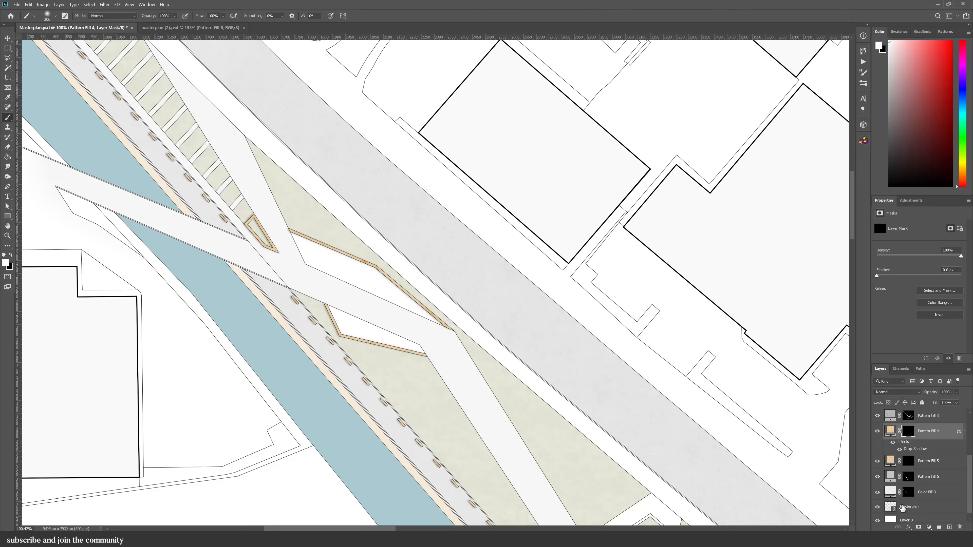
# - Add a grey concrete pattern fill at 34% scale over the two diagonal shapes
pyautogui.click(912, 527)
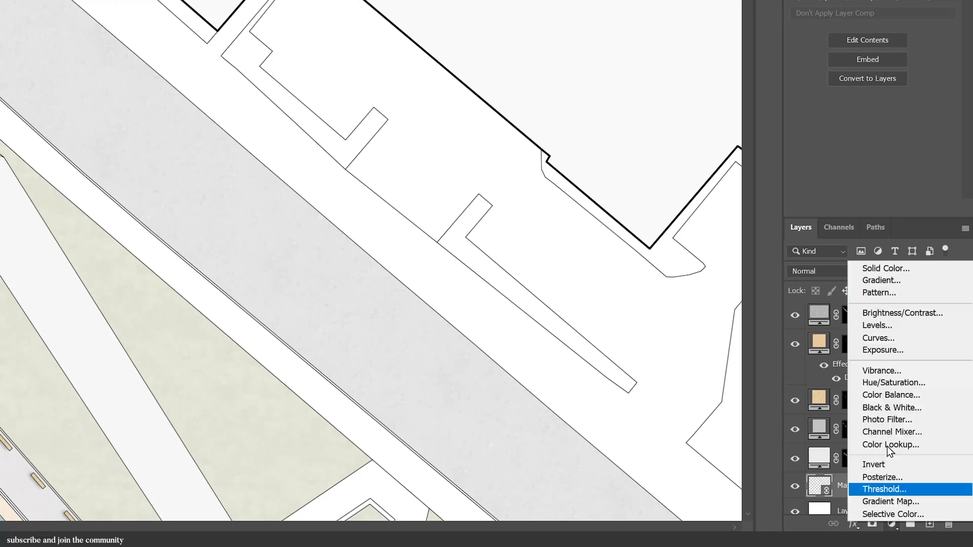
pyautogui.click(878, 293)
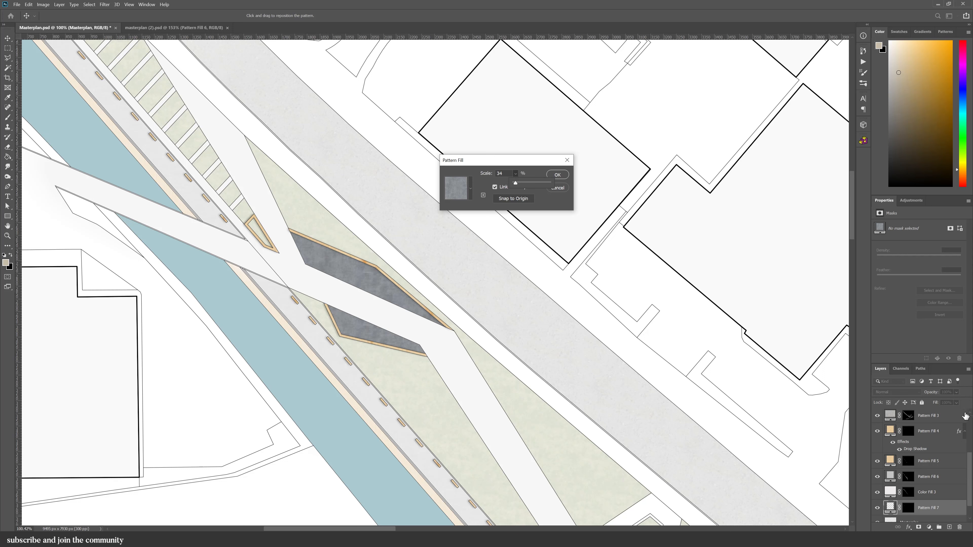
pyautogui.click(557, 175)
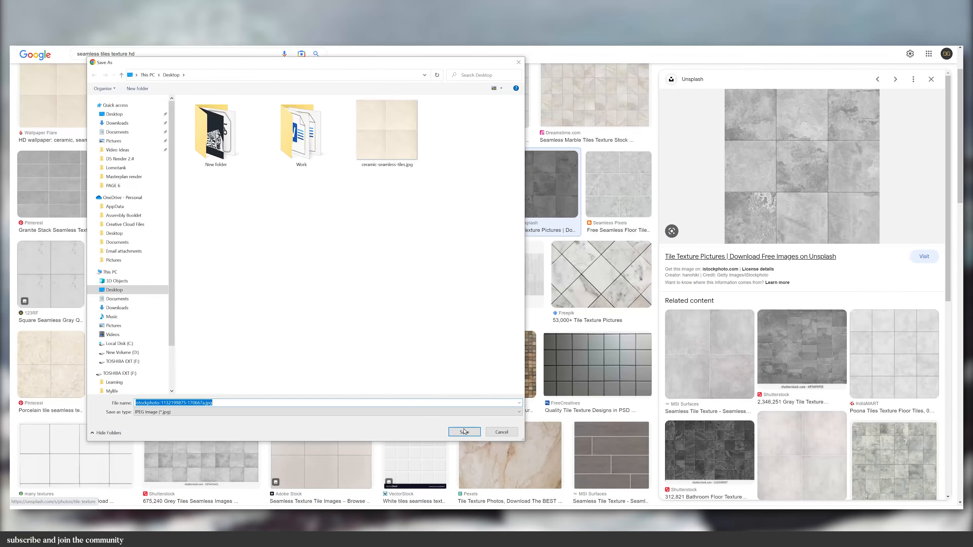
# - Save the seamless grey tile texture image from Chrome to the desktop
pyautogui.click(463, 432)
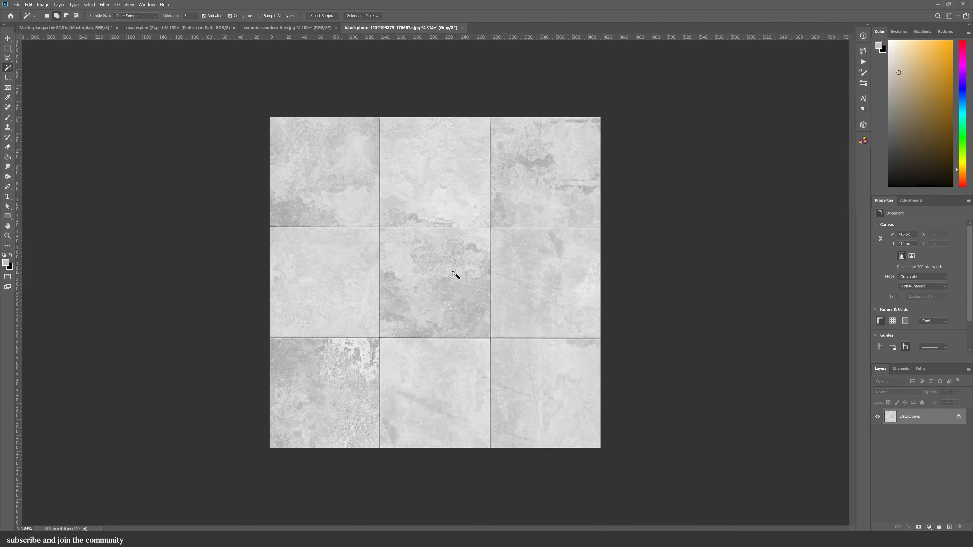
# - Define the grey tile image as a new Photoshop pattern via Edit > Define Pattern
pyautogui.click(29, 5)
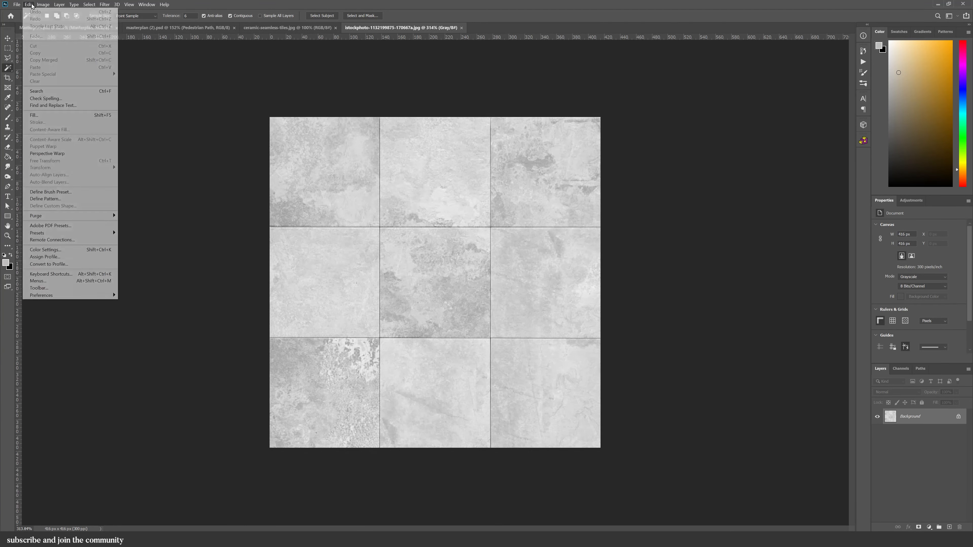
pyautogui.click(45, 199)
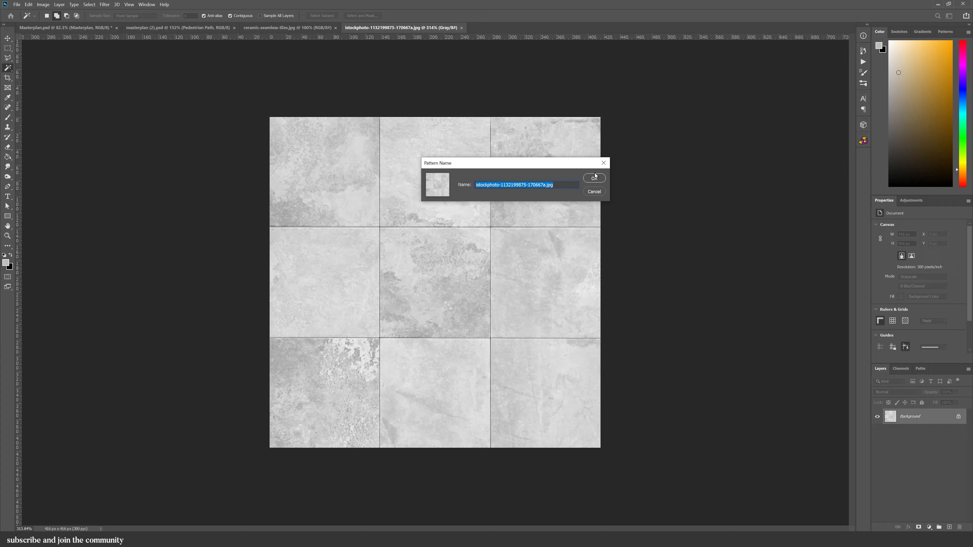
pyautogui.click(593, 177)
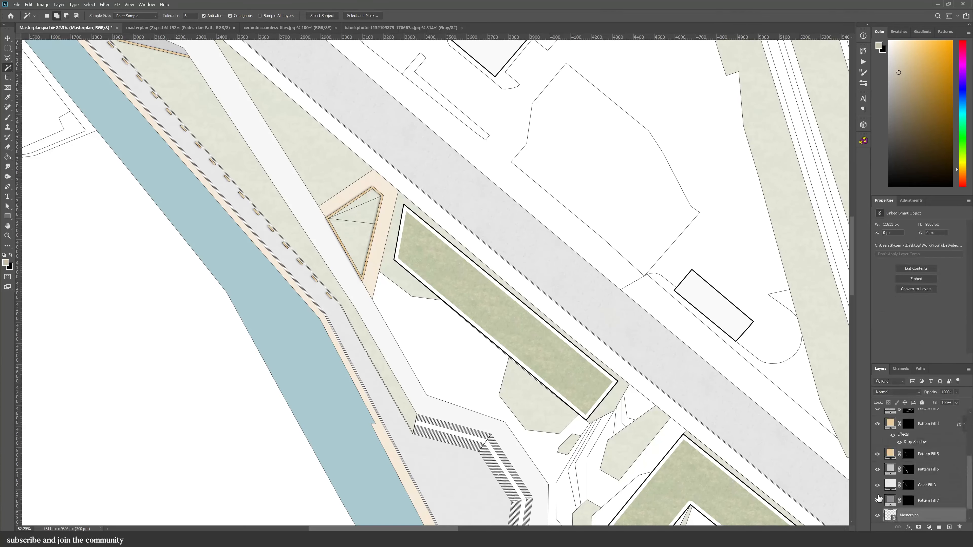
# - Add a tile pattern fill at 34% scale over the walkways and refine its layer mask
pyautogui.click(438, 227)
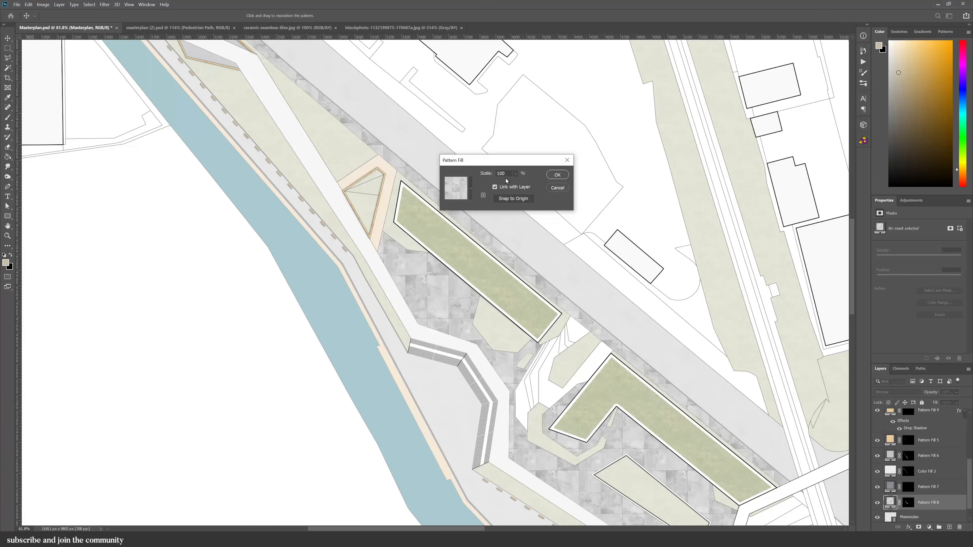
pyautogui.write('34')
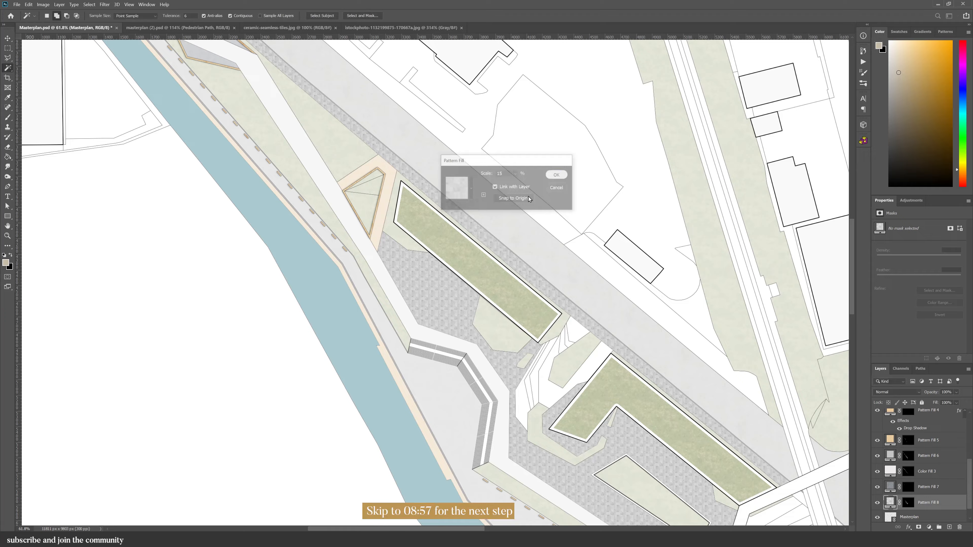
pyautogui.click(556, 173)
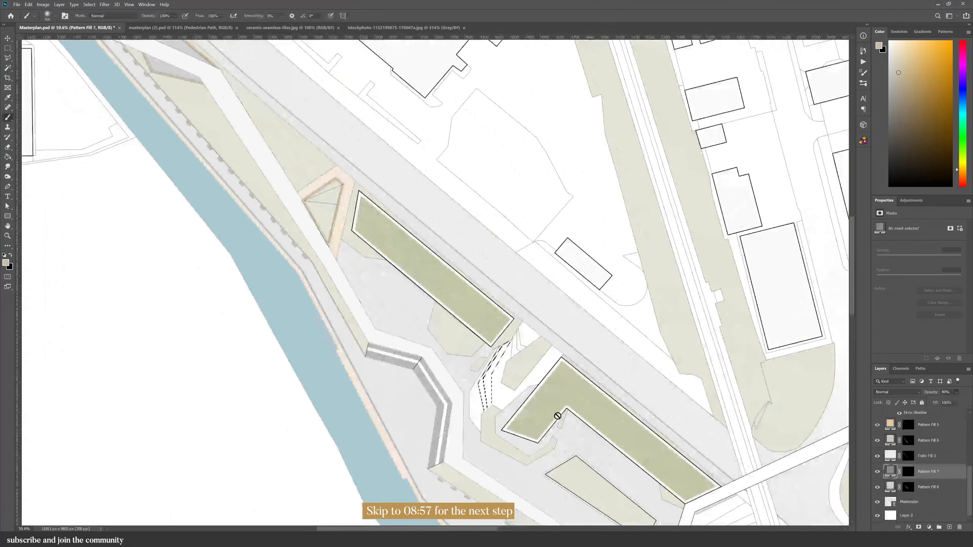
pyautogui.click(927, 455)
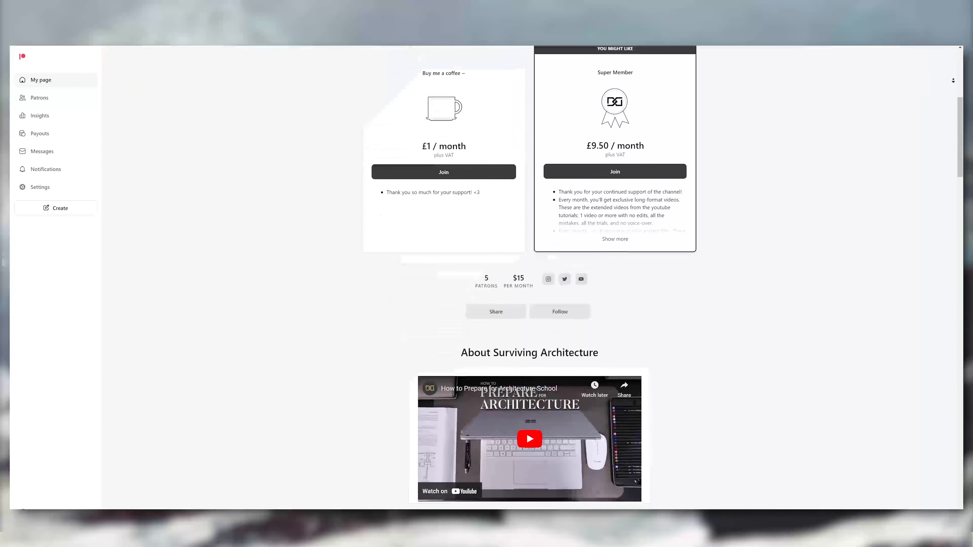
pyautogui.scroll(-3)
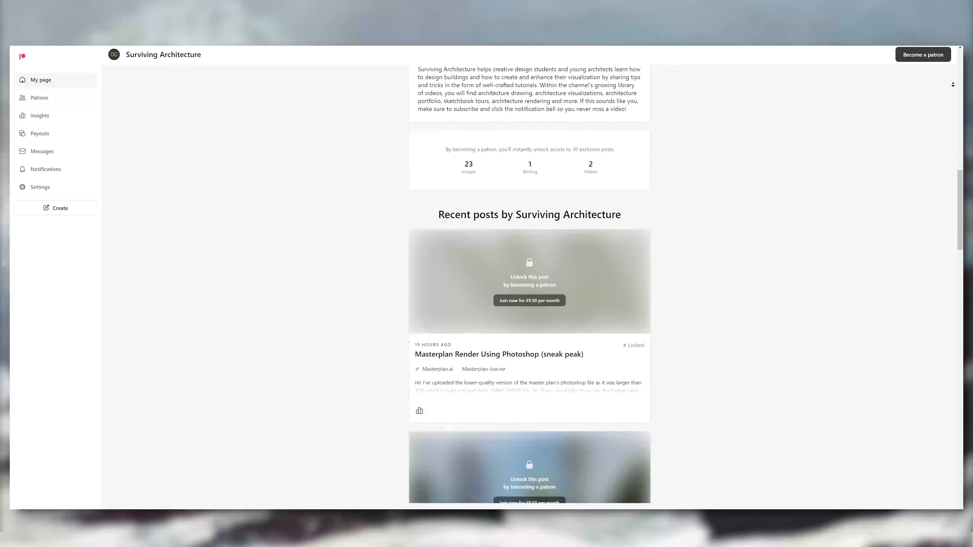
pyautogui.scroll(-3)
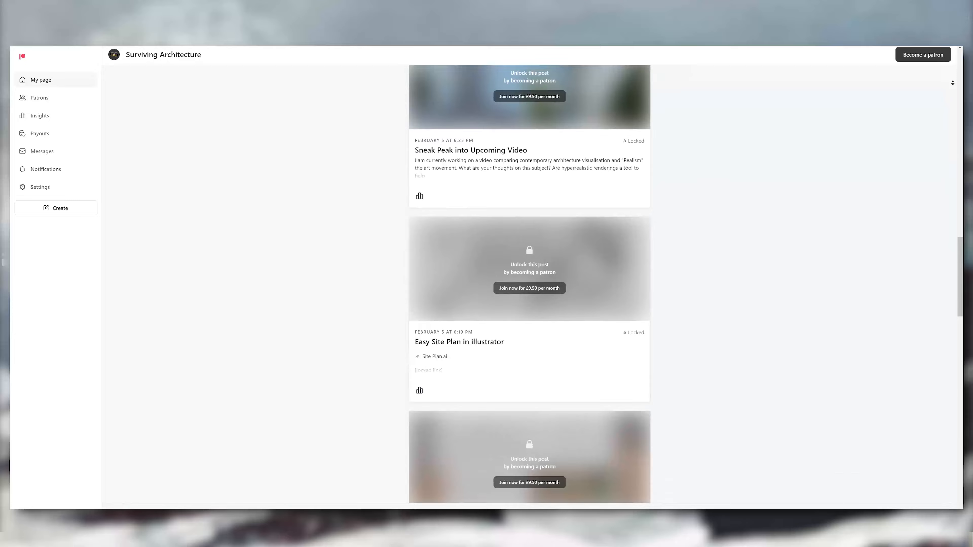
pyautogui.scroll(-3)
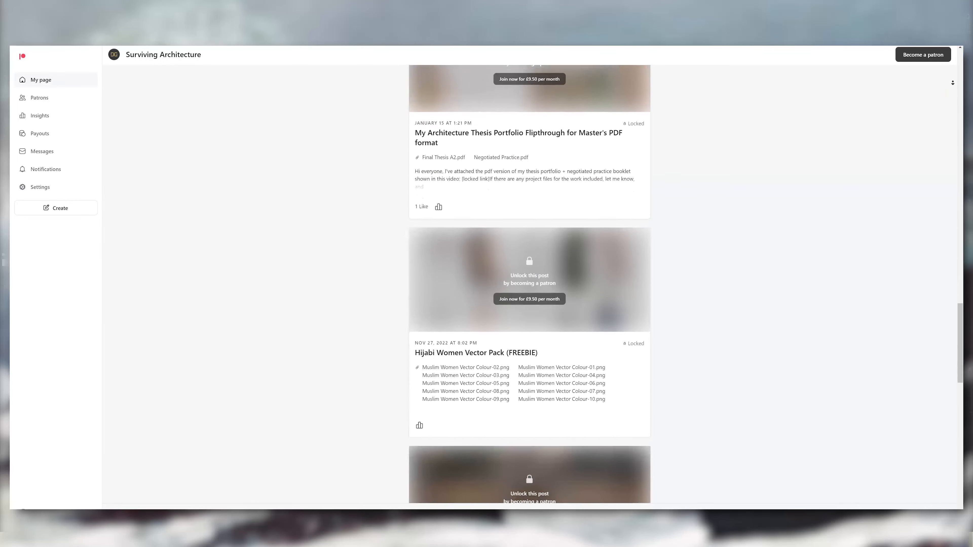
pyautogui.scroll(-3)
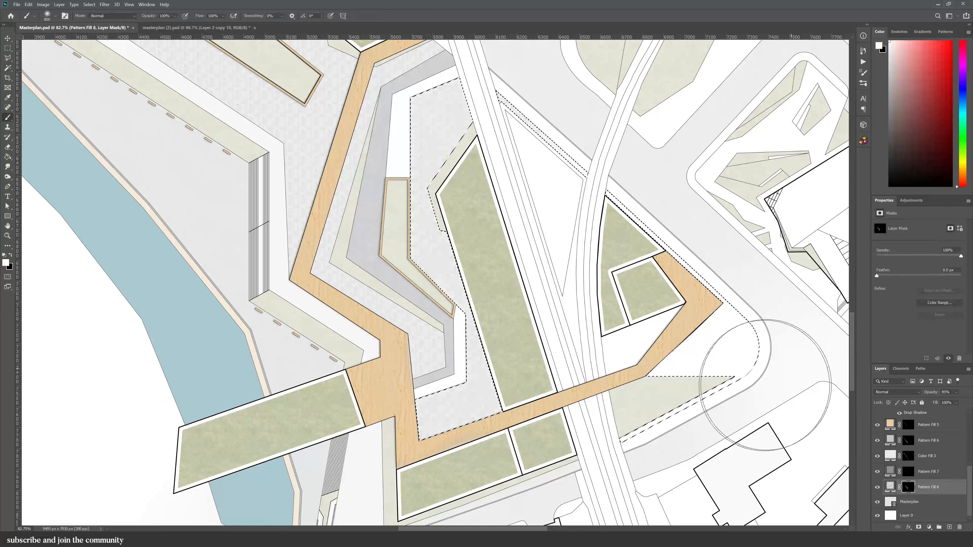
# - Paint the new grey pattern fill's mask and add a Stroke layer style to edge it
pyautogui.click(927, 456)
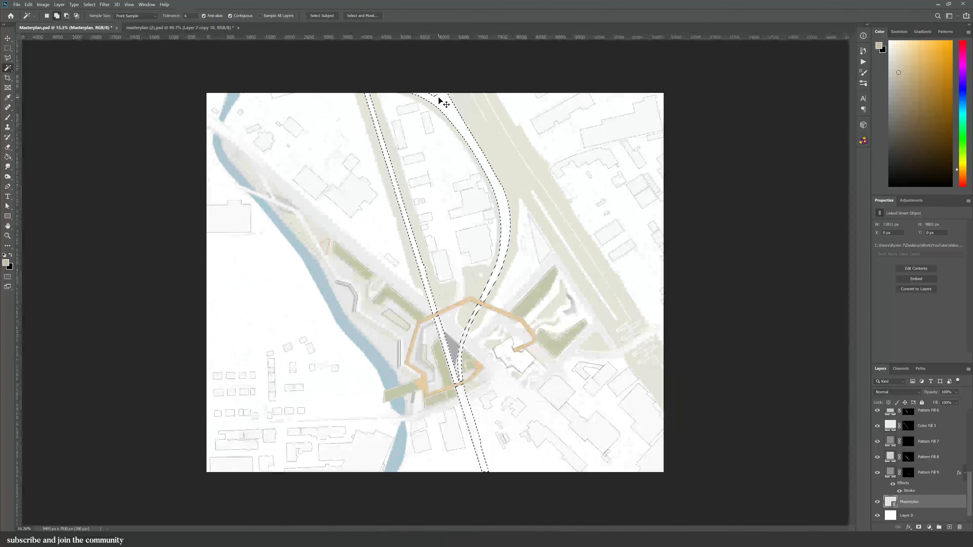
pyautogui.click(893, 392)
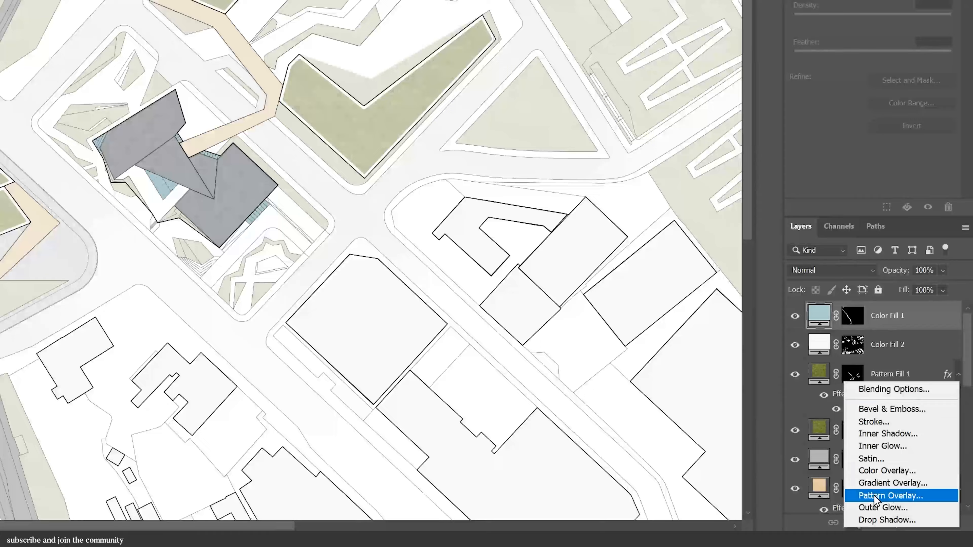
# - Add a Pattern Overlay effect to the river colour fill and choose a leafy texture
pyautogui.click(891, 495)
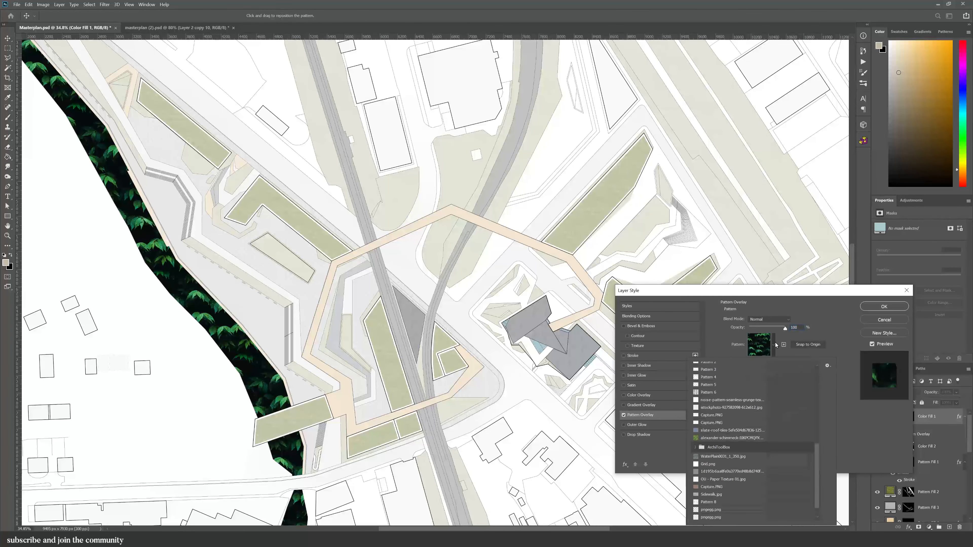
pyautogui.scroll(-3)
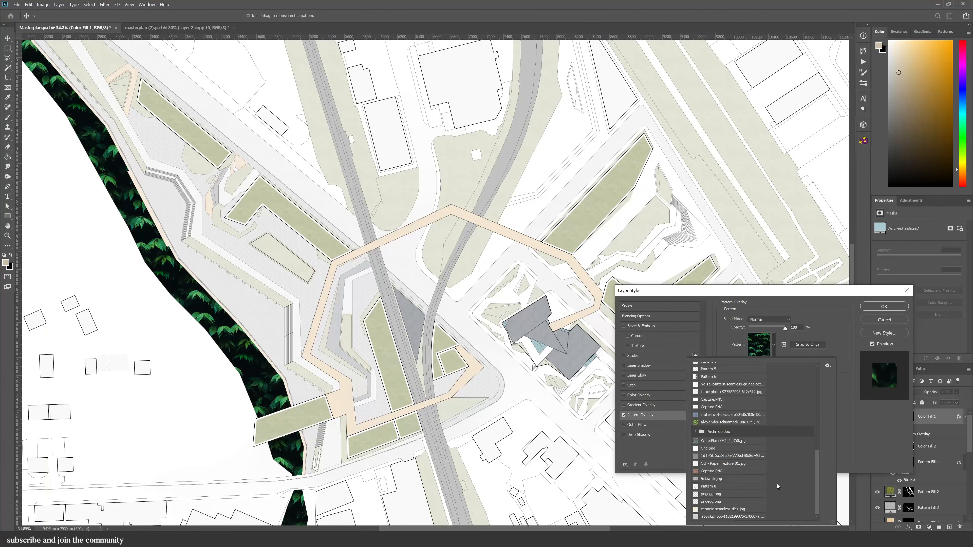
pyautogui.click(729, 408)
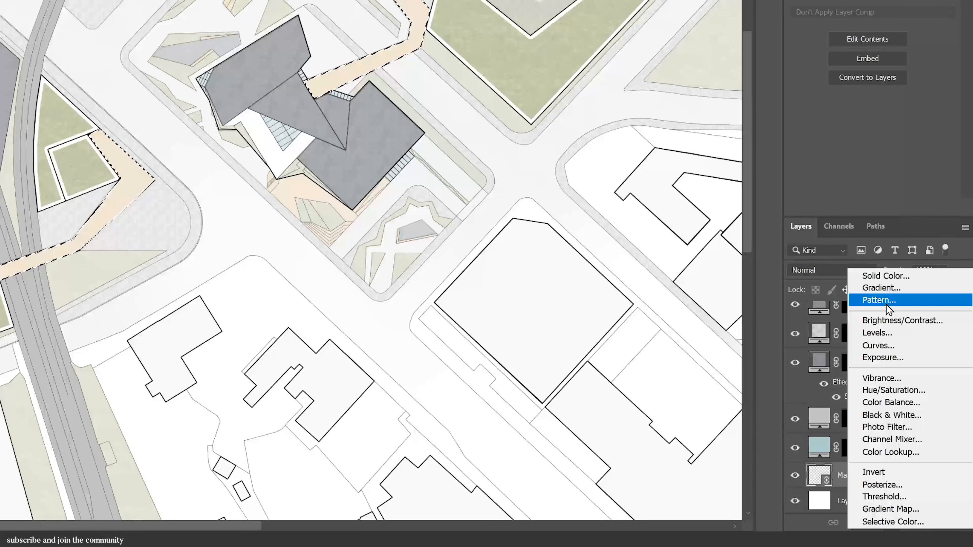
# - Fill the pedestrian bridge with a plywood wood pattern layer
pyautogui.click(877, 299)
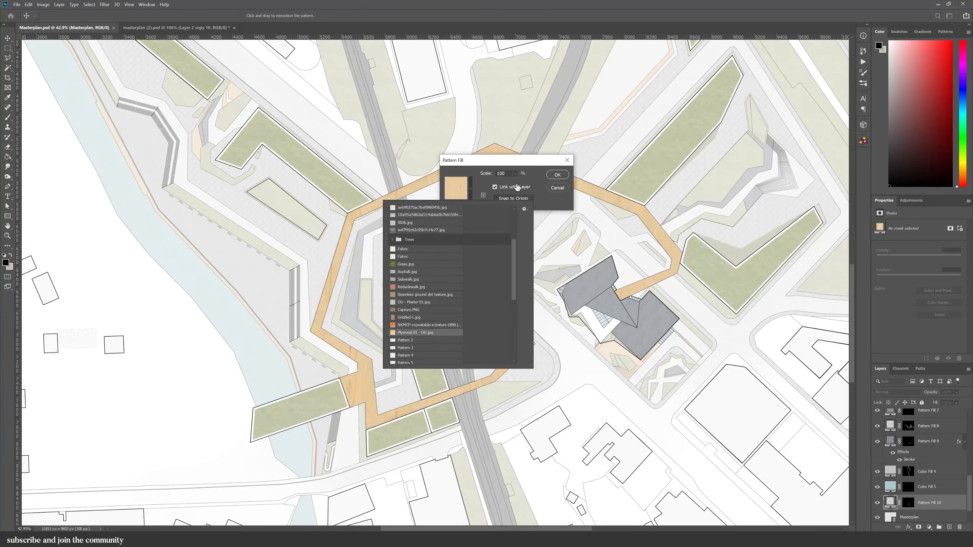
pyautogui.click(557, 174)
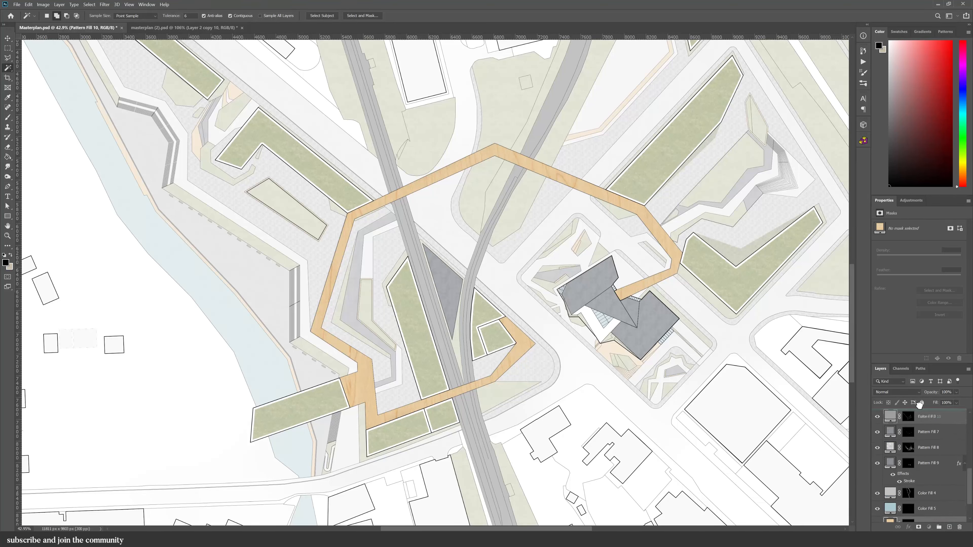
pyautogui.scroll(-3)
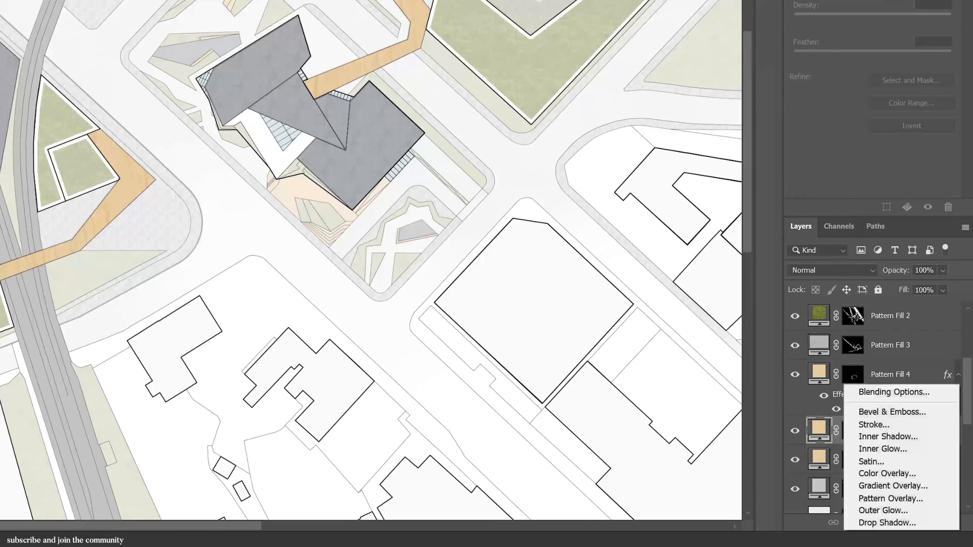
# - Give the bridge a soft drop shadow with adjusted opacity and size
pyautogui.click(886, 523)
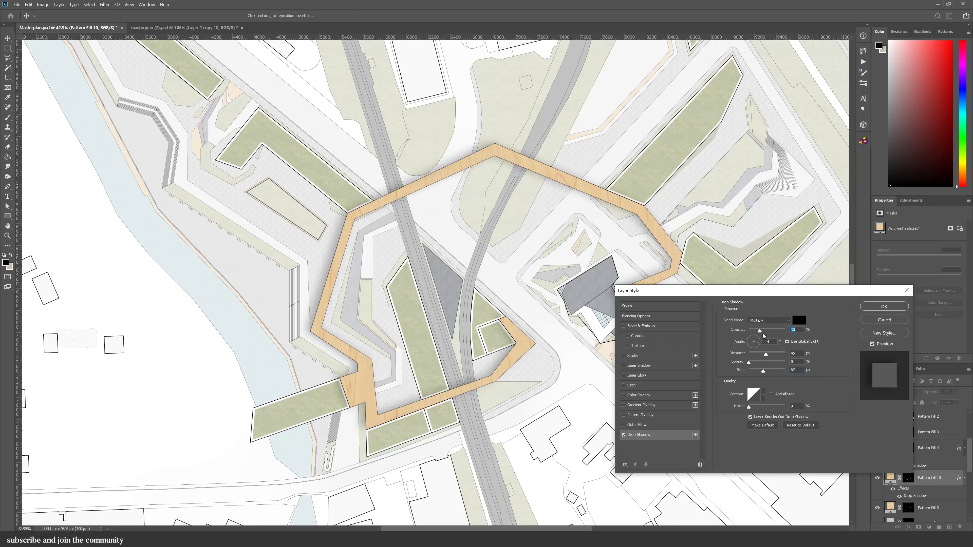
pyautogui.click(883, 306)
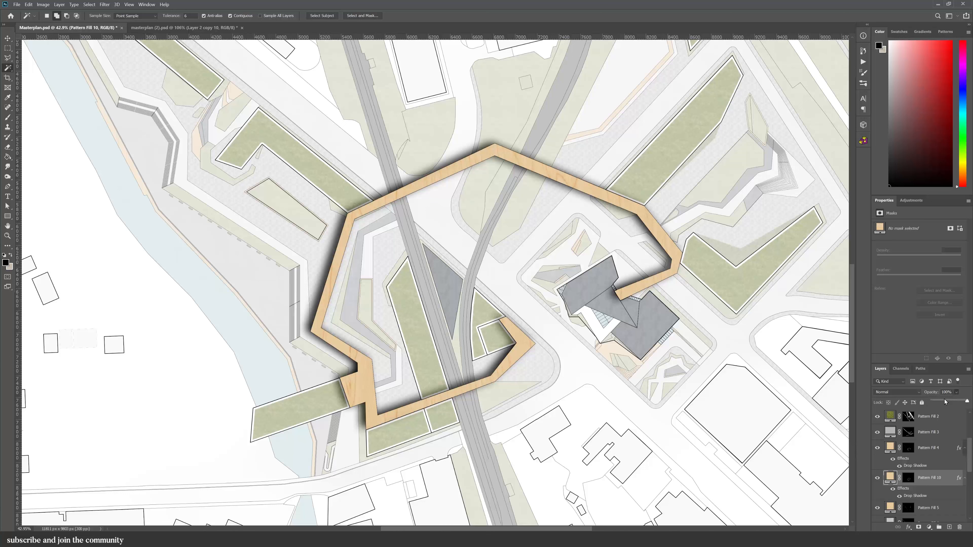
pyautogui.click(948, 392)
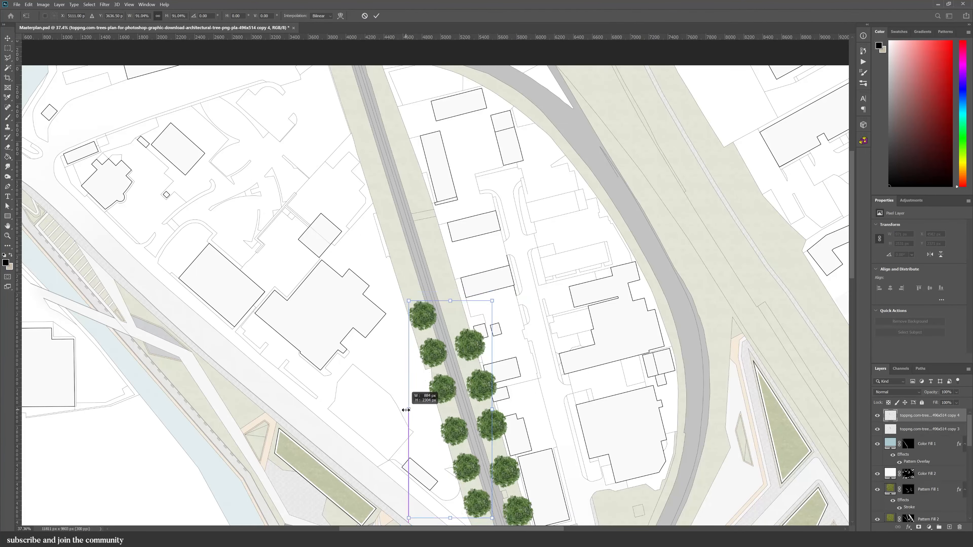
# - Commit the row of round tree symbols placed along the railway tracks
pyautogui.click(375, 15)
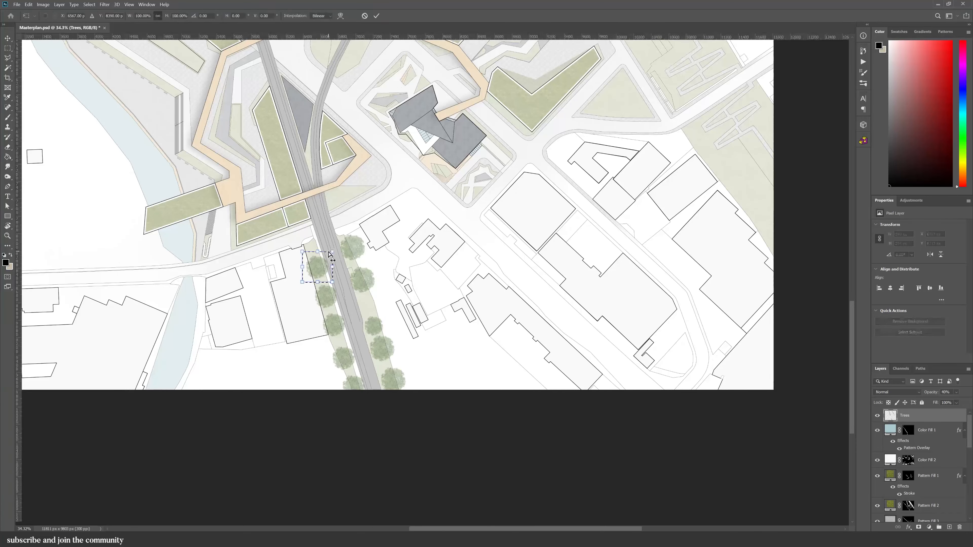
# - Commit the moved tree copy spreading faded trees across the site
pyautogui.click(8, 48)
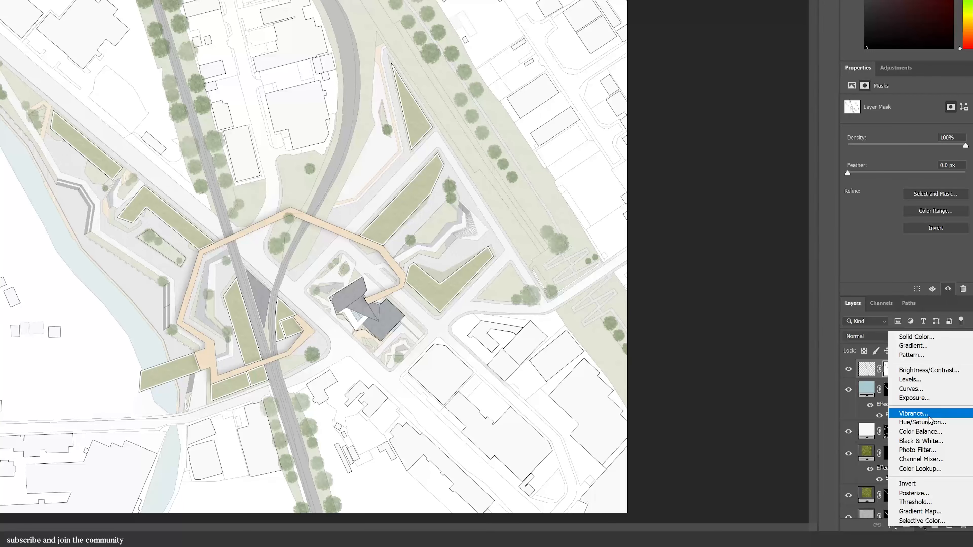
# - Add a Hue/Saturation adjustment layer and get the Paint Bucket ready for flood fills
pyautogui.click(923, 422)
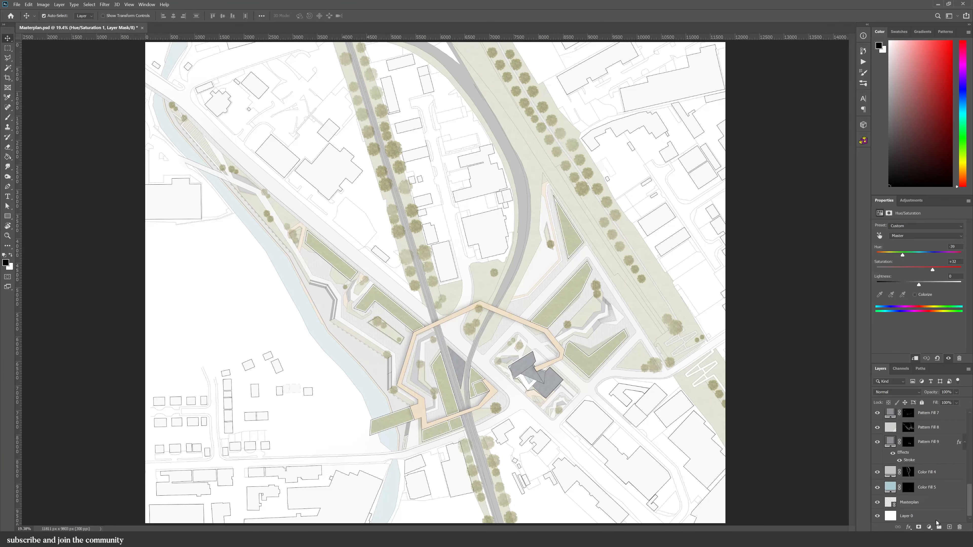
pyautogui.click(907, 515)
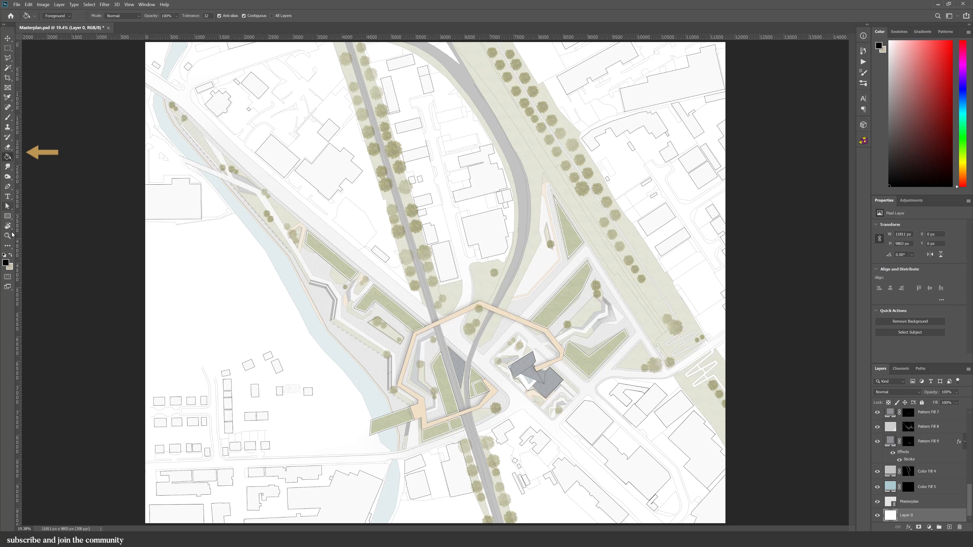
# - Flood the blank ground pale grey, touch up the Color Fill 4 mask and select the top curved rail band
pyautogui.click(879, 45)
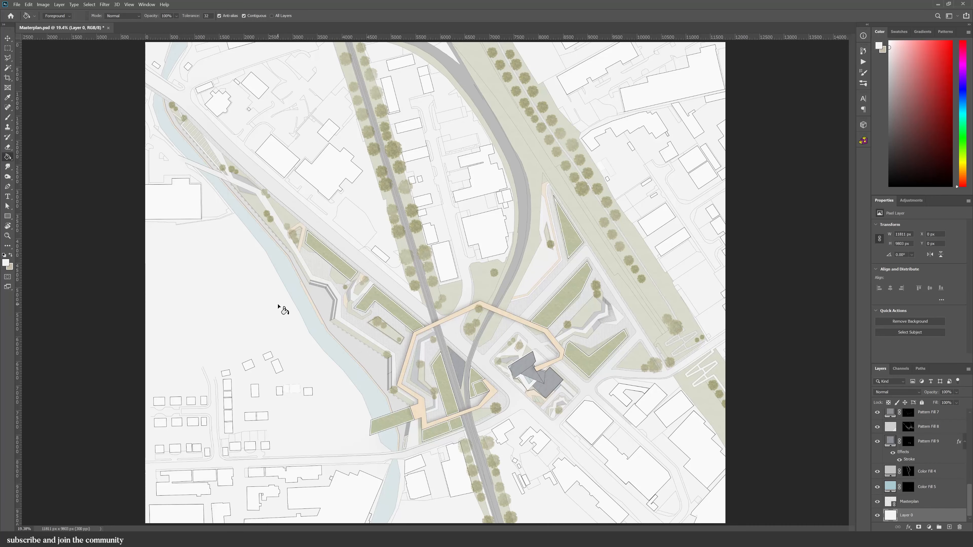
pyautogui.click(927, 514)
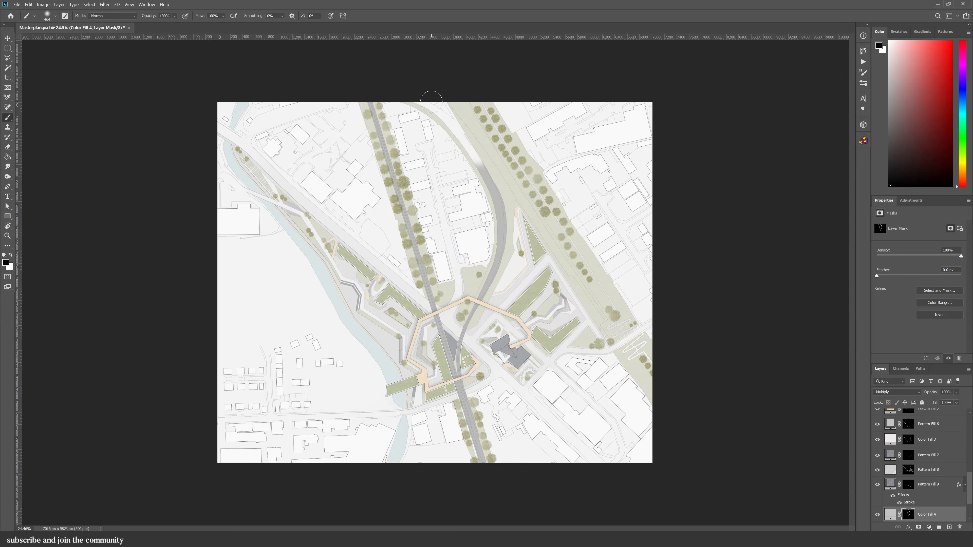
pyautogui.moveTo(505, 245)
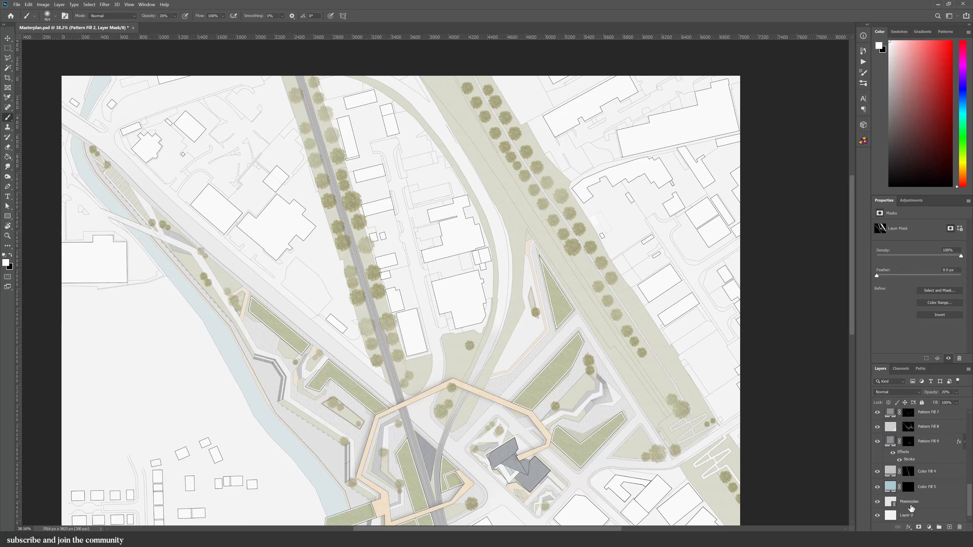
pyautogui.click(909, 501)
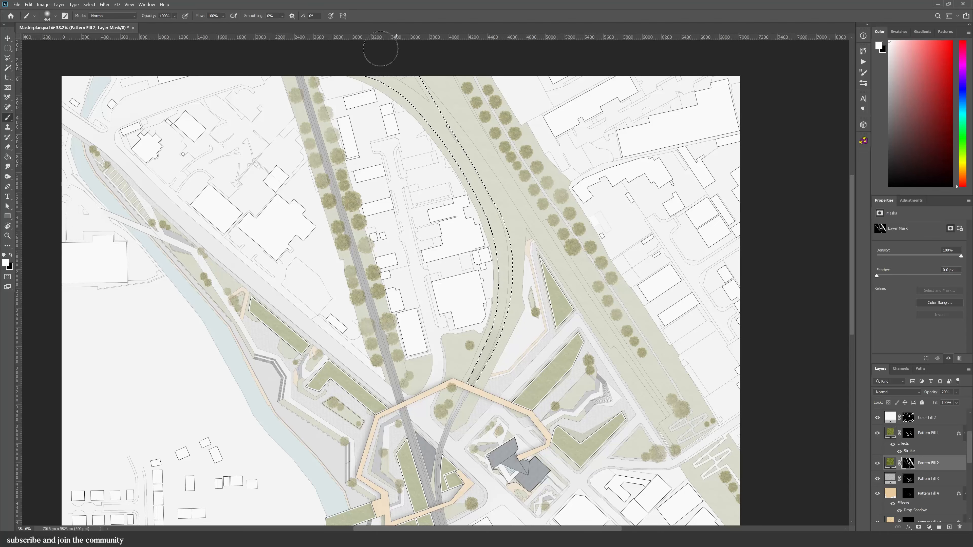
pyautogui.scroll(-3)
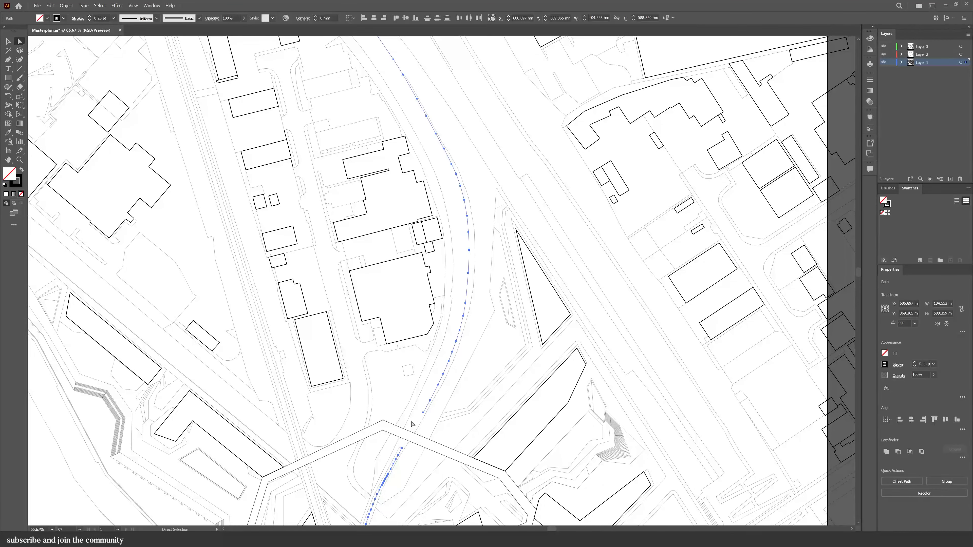
# - Select the curved track line and its individual anchor points in Illustrator for copying
pyautogui.click(400, 456)
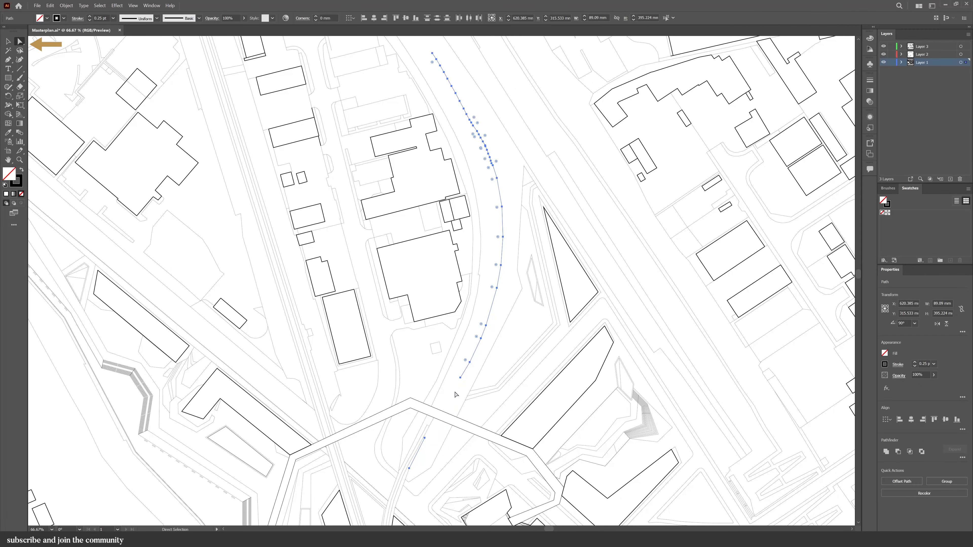
pyautogui.click(455, 425)
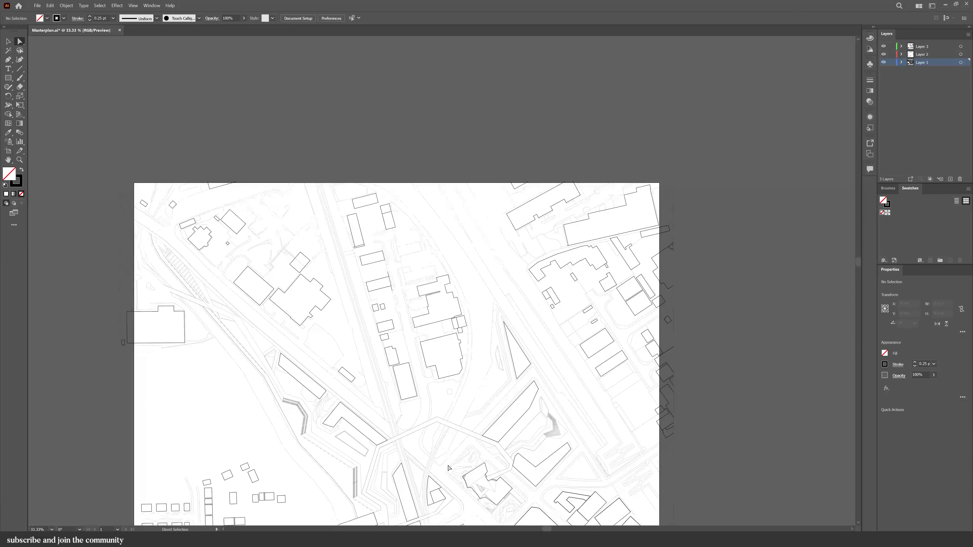
pyautogui.scroll(3)
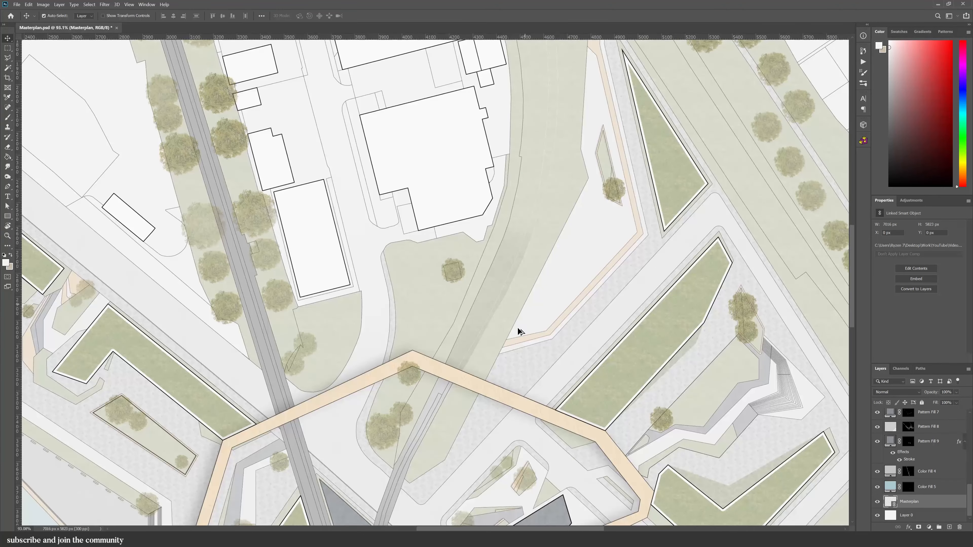
# - Apply dashed markings to the selected curved rail strip and stamp a merged plan copy on top
pyautogui.scroll(-3)
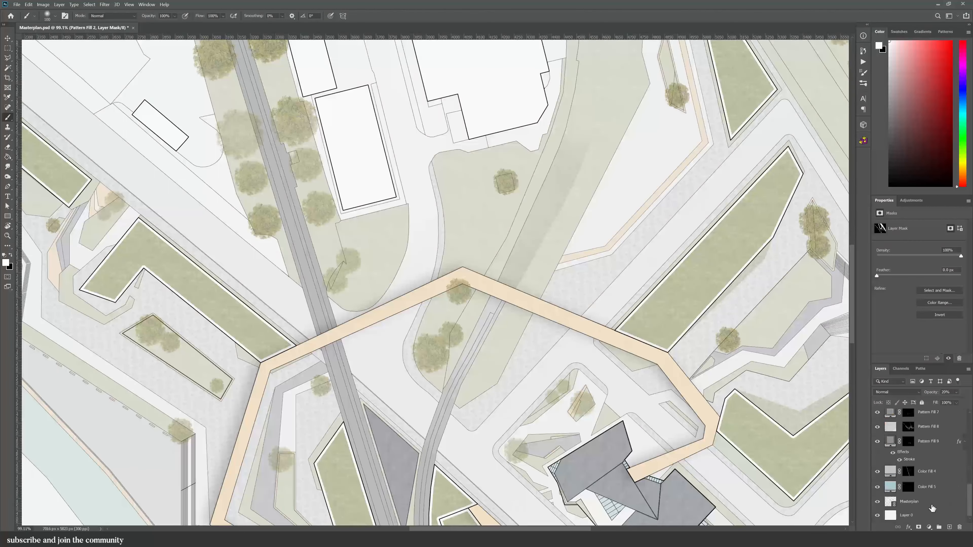
pyautogui.click(909, 501)
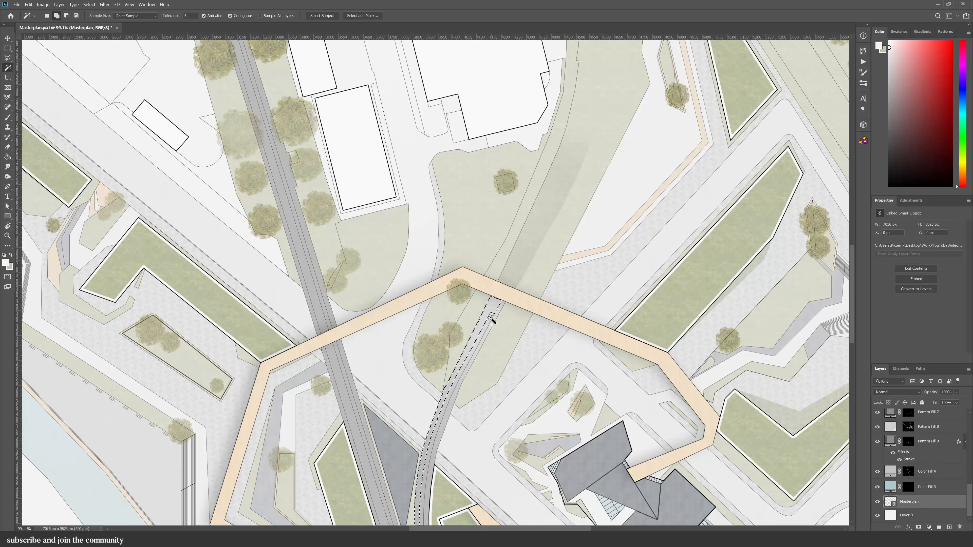
pyautogui.click(8, 39)
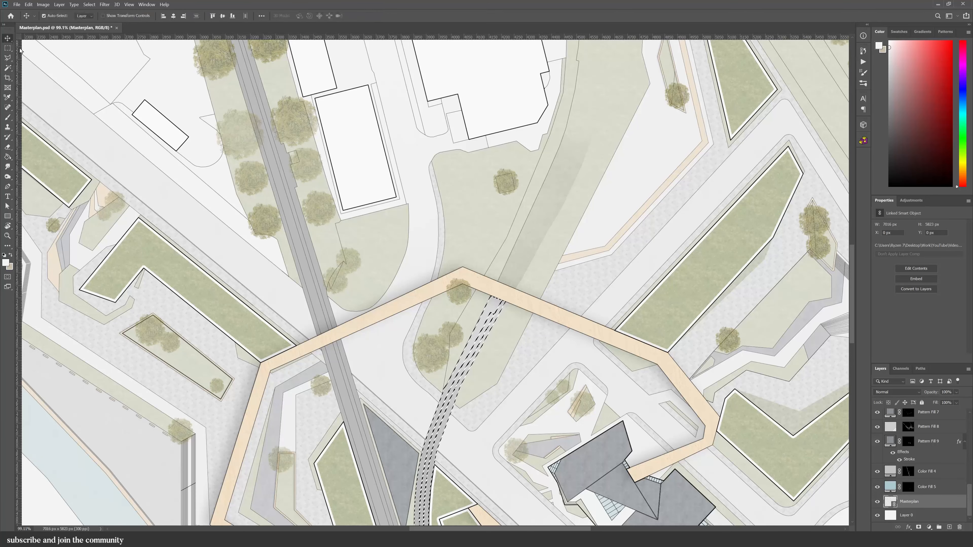
pyautogui.click(928, 470)
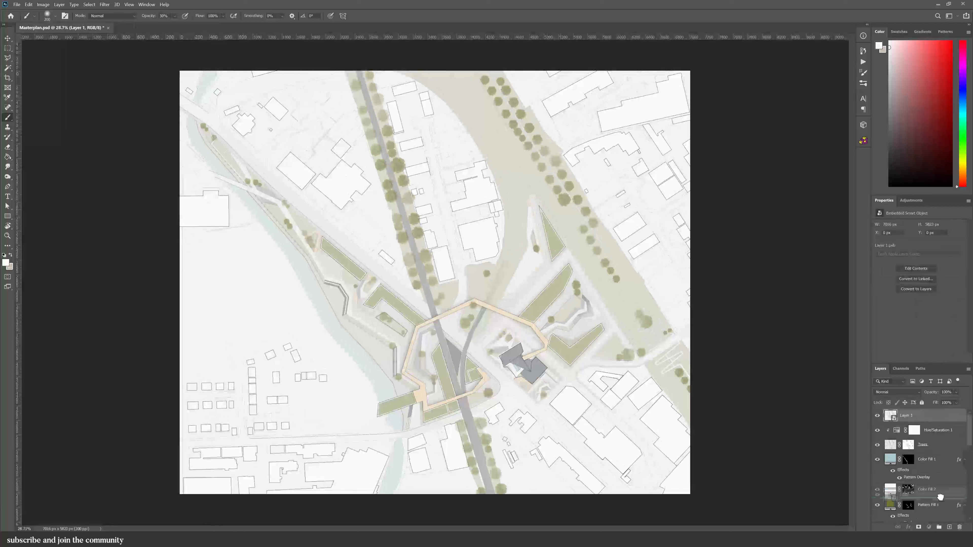
# - Rescale the grass Pattern Fill 2 texture to 67 percent
pyautogui.click(928, 417)
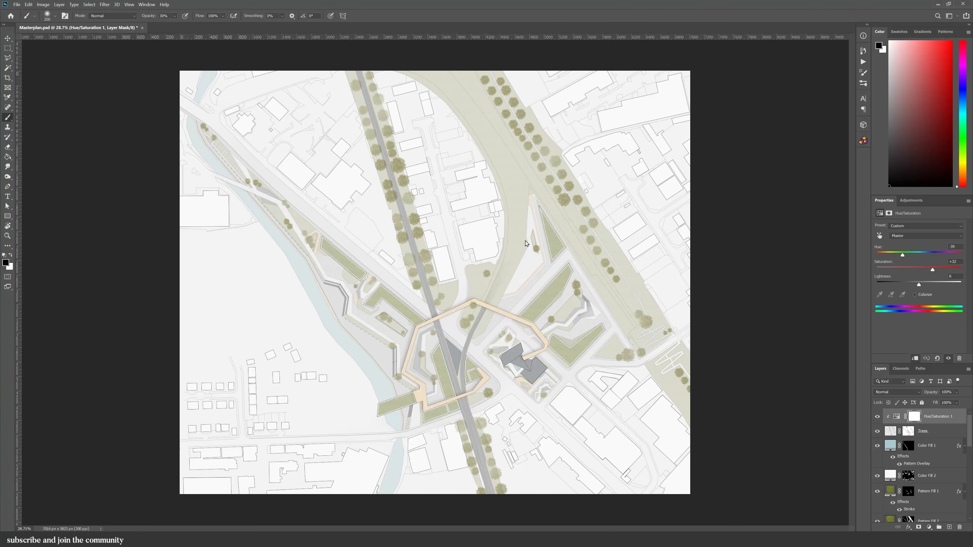
pyautogui.doubleClick(889, 514)
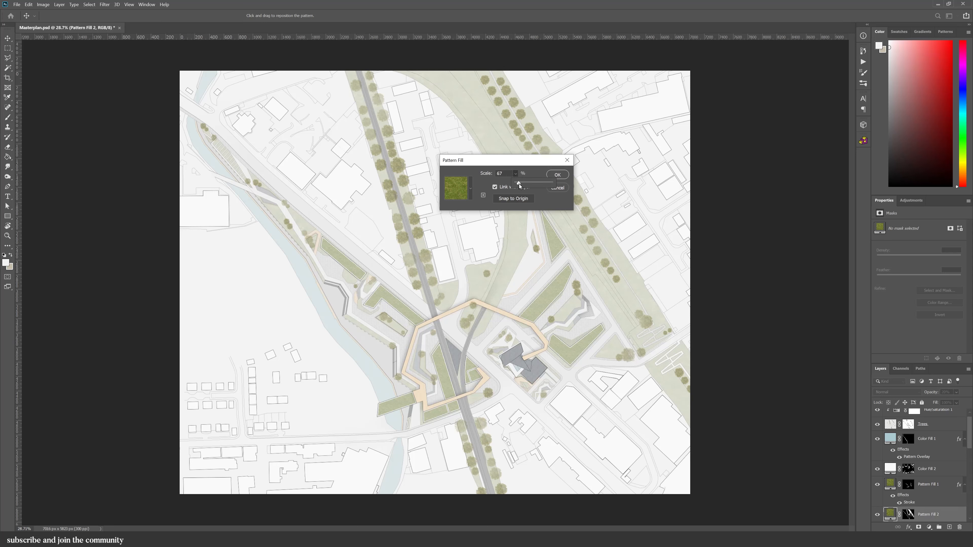
pyautogui.click(556, 174)
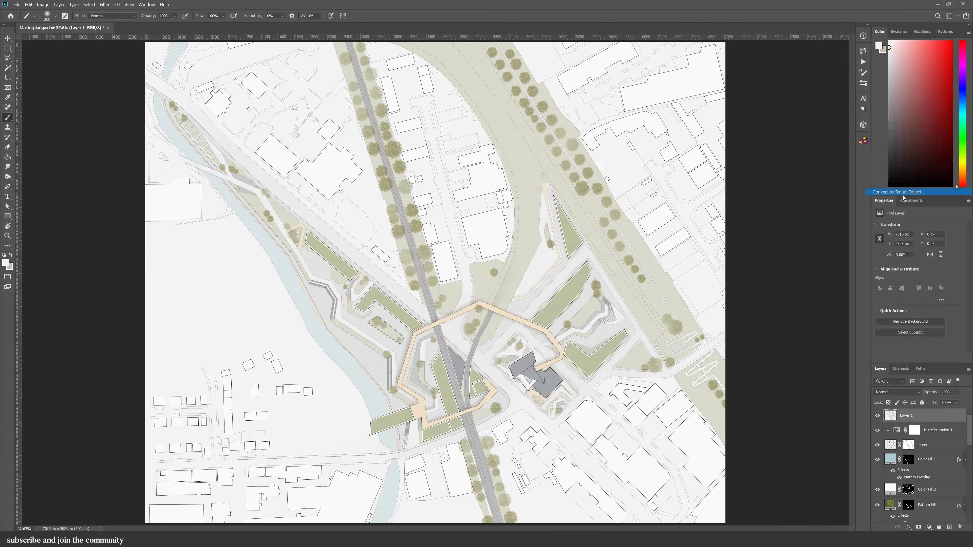
# - Convert the merged plan to a smart object and apply Camera Raw tone tweaks with grain 44
pyautogui.click(103, 5)
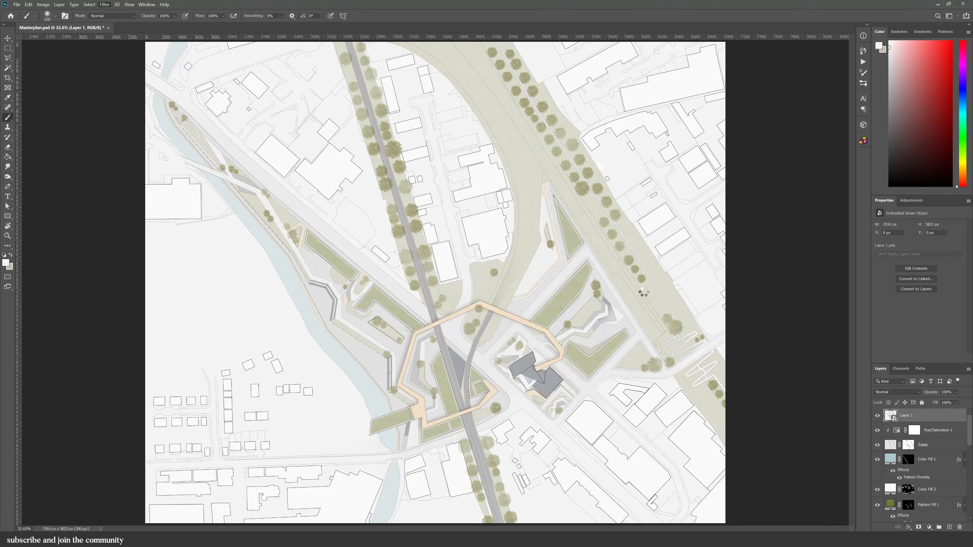
pyautogui.click(103, 4)
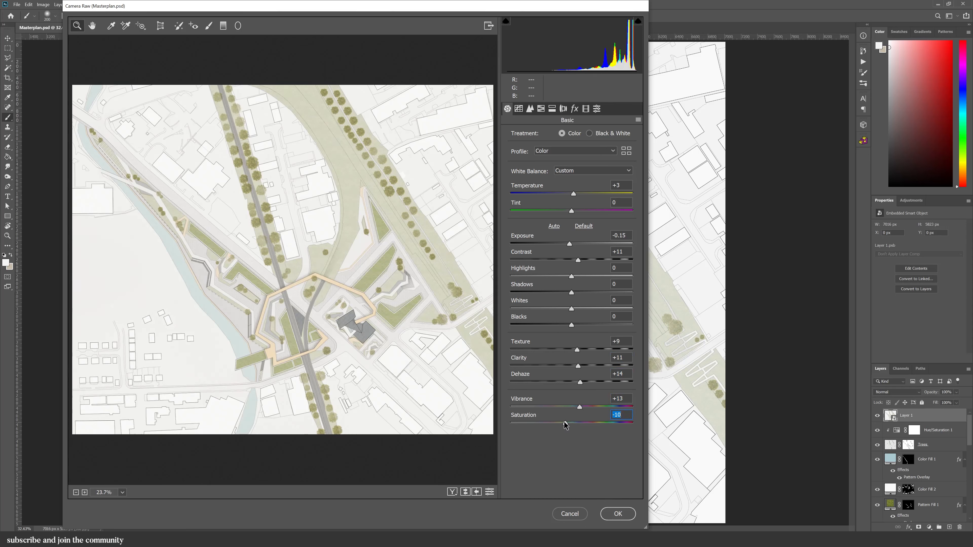
pyautogui.click(575, 108)
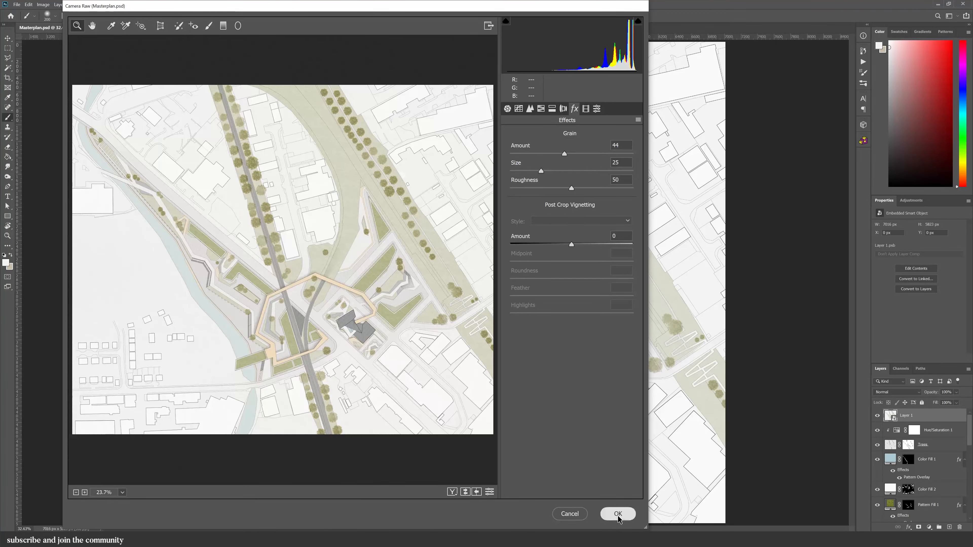
pyautogui.click(616, 514)
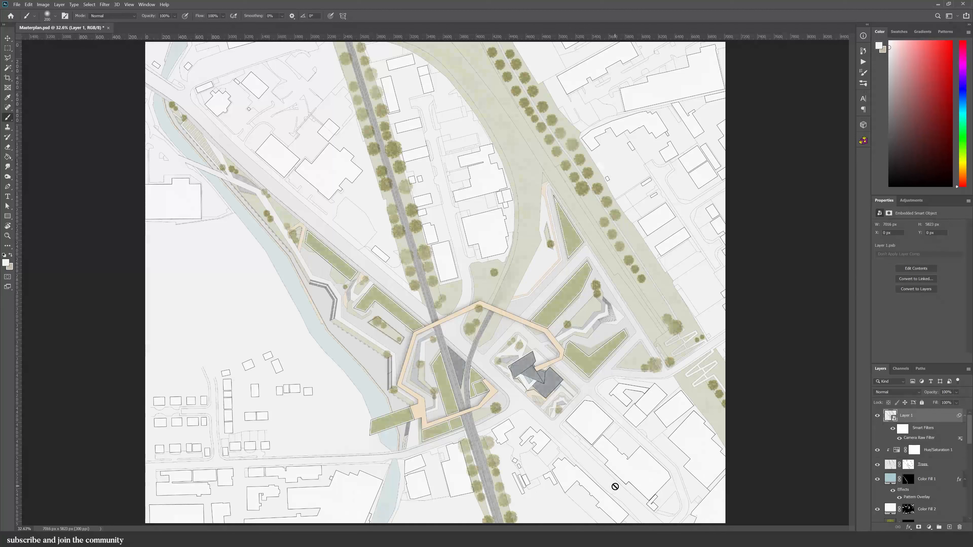
pyautogui.click(876, 415)
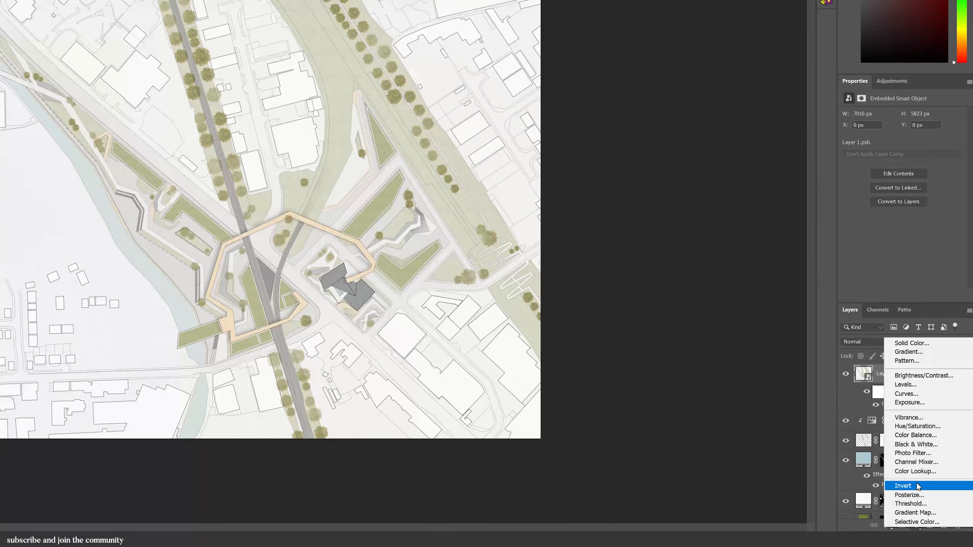
# - Add a Color Lookup layer, trying Candlelight, Crisp Winter, Filmstock 50, Futuristic Bleak, ending on Soft Warming
pyautogui.click(915, 470)
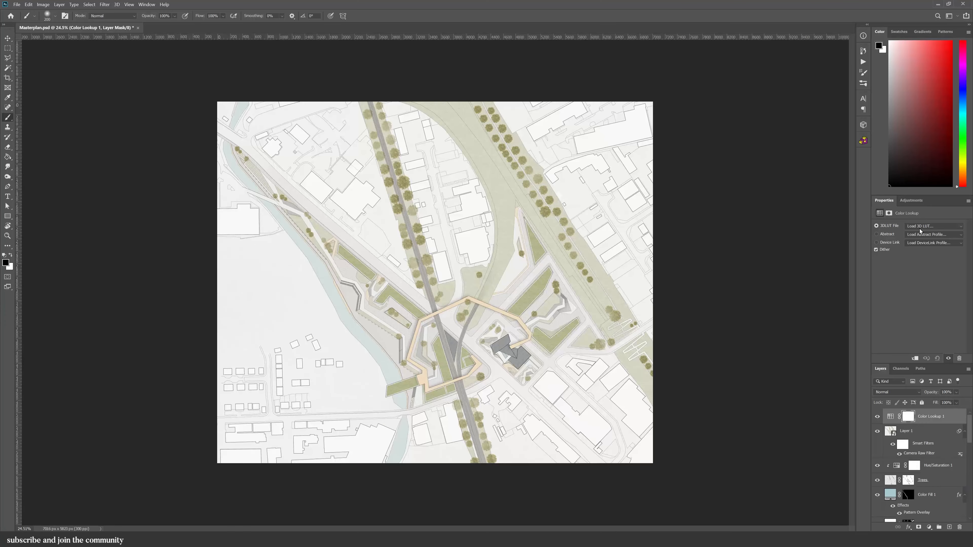
pyautogui.click(933, 225)
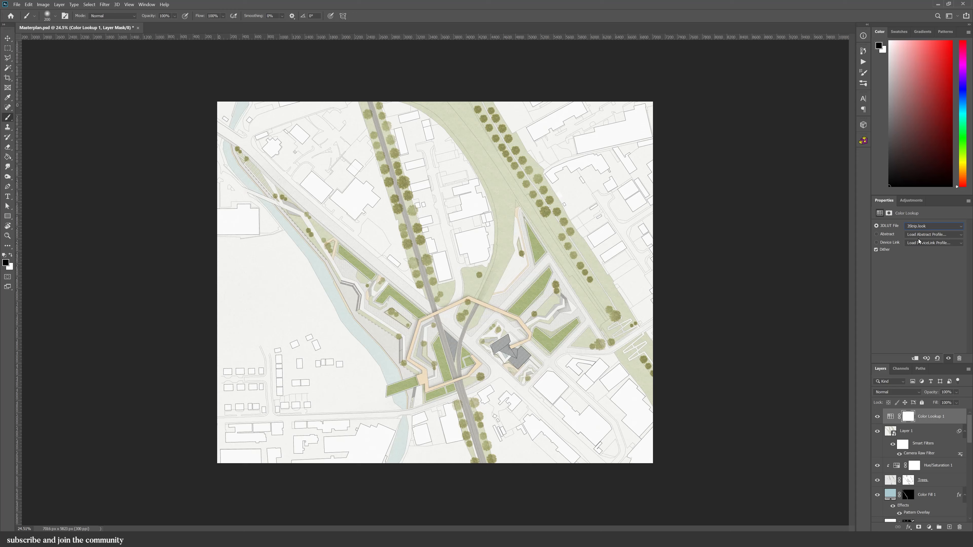
pyautogui.click(932, 225)
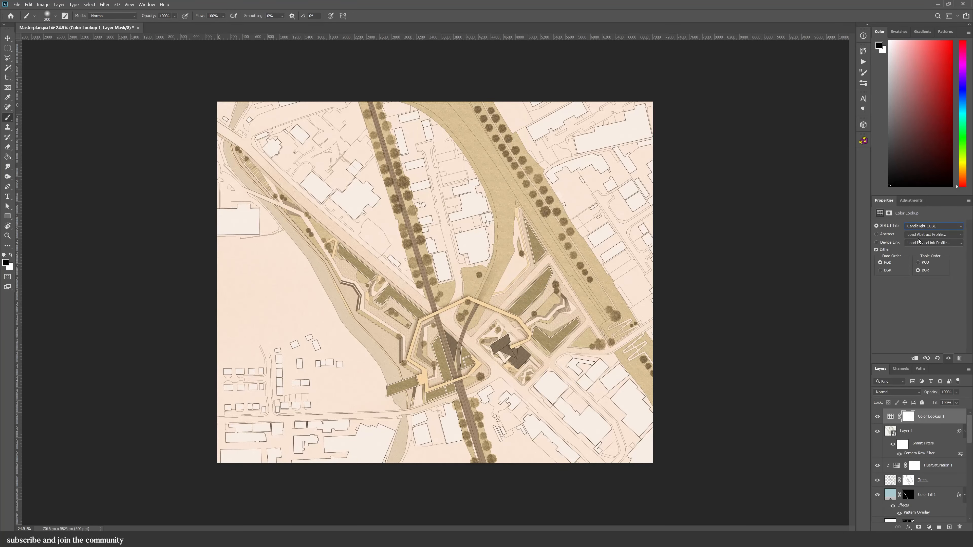
pyautogui.click(933, 225)
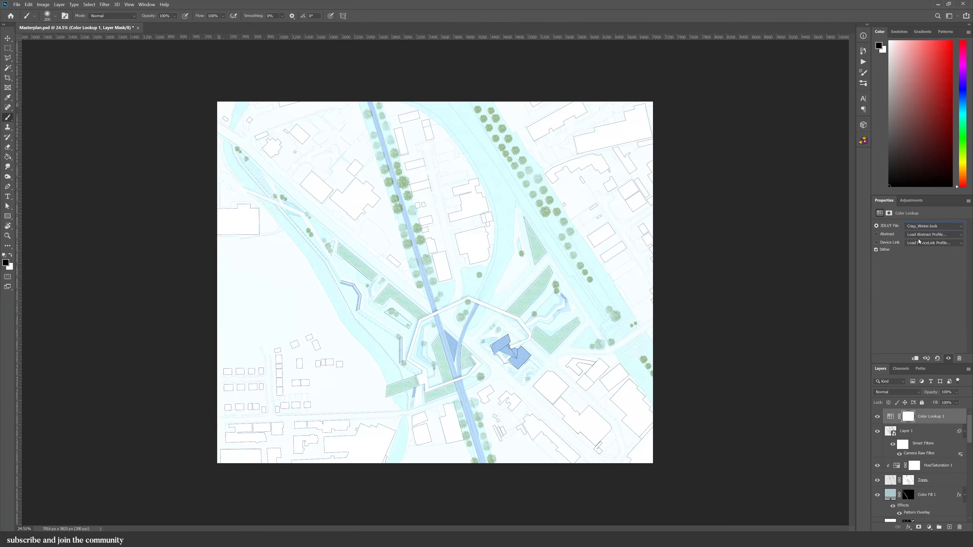
pyautogui.click(931, 225)
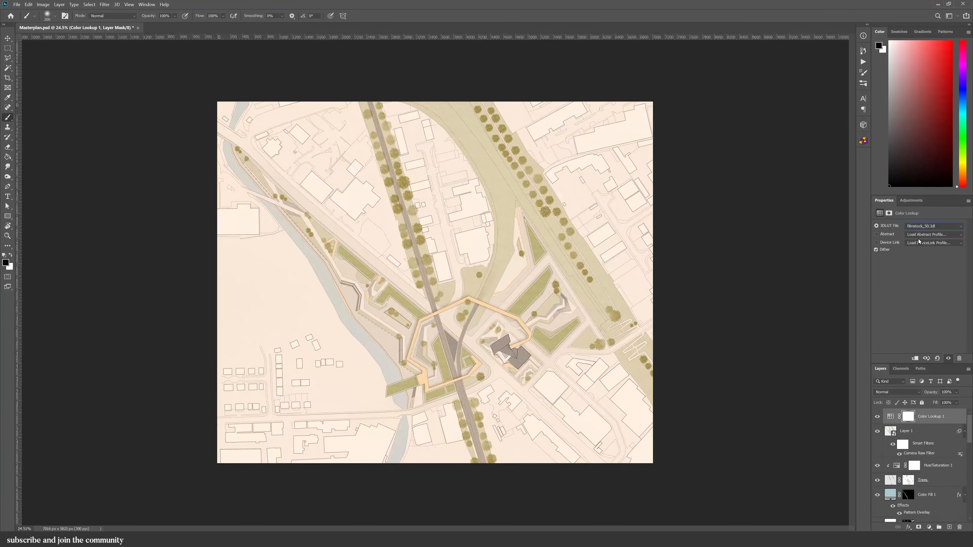
pyautogui.click(931, 225)
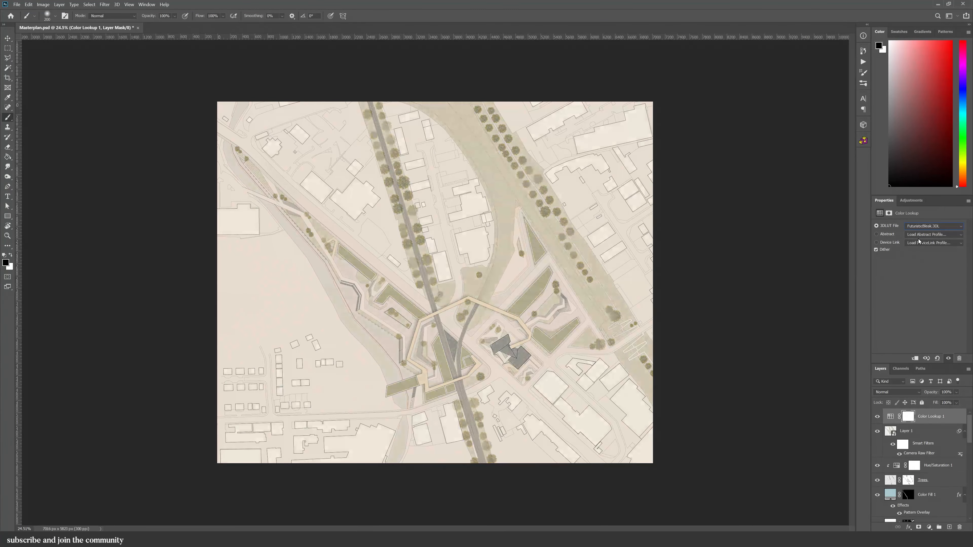
pyautogui.click(930, 225)
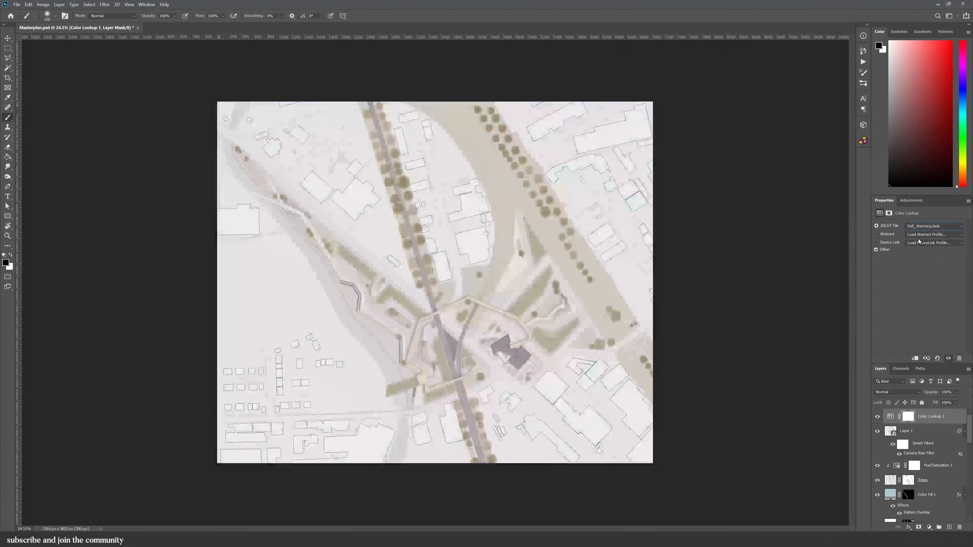